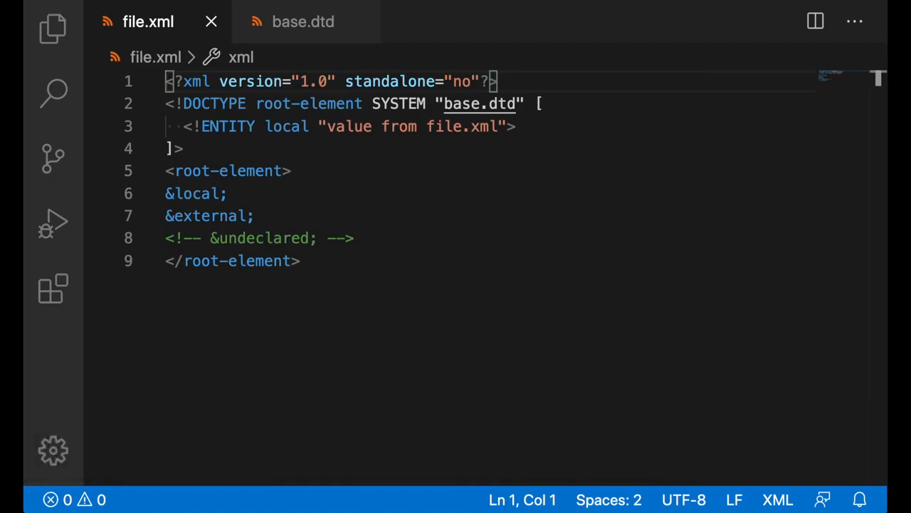
{"action": "mouse_move", "coordinate": [559, 138]}
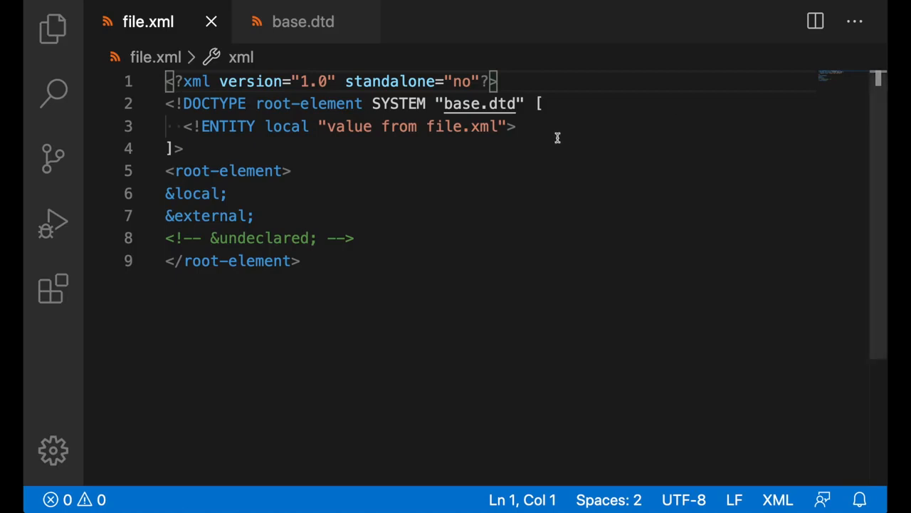
Inspect the local entity's value and its &local; reference in file.xml, then the external entity in base.dtd
{"action": "double_click", "coordinate": [285, 125]}
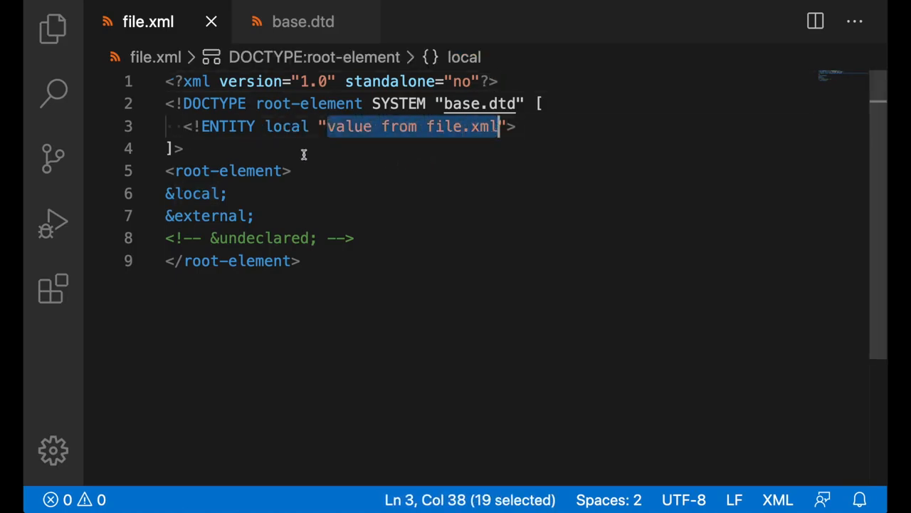
{"action": "left_click", "coordinate": [191, 194]}
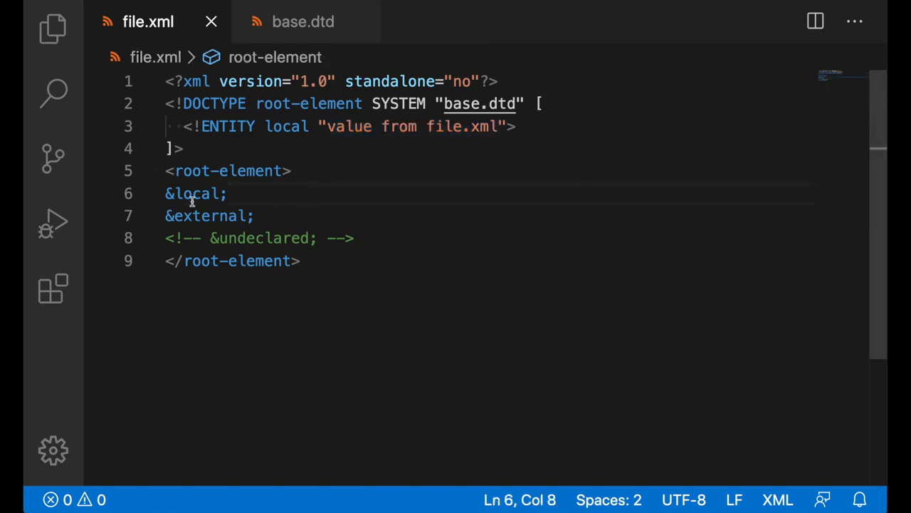
{"action": "mouse_move", "coordinate": [192, 194]}
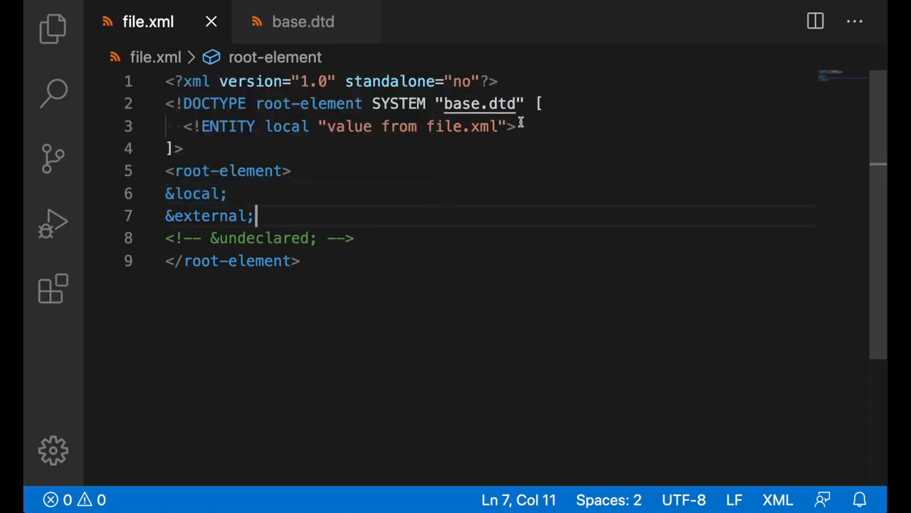
{"action": "left_click", "coordinate": [302, 21]}
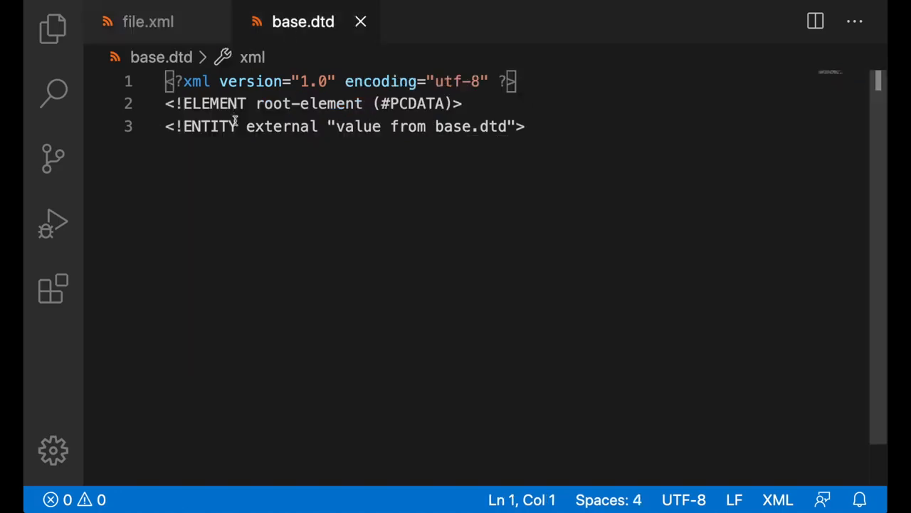
{"action": "double_click", "coordinate": [281, 125]}
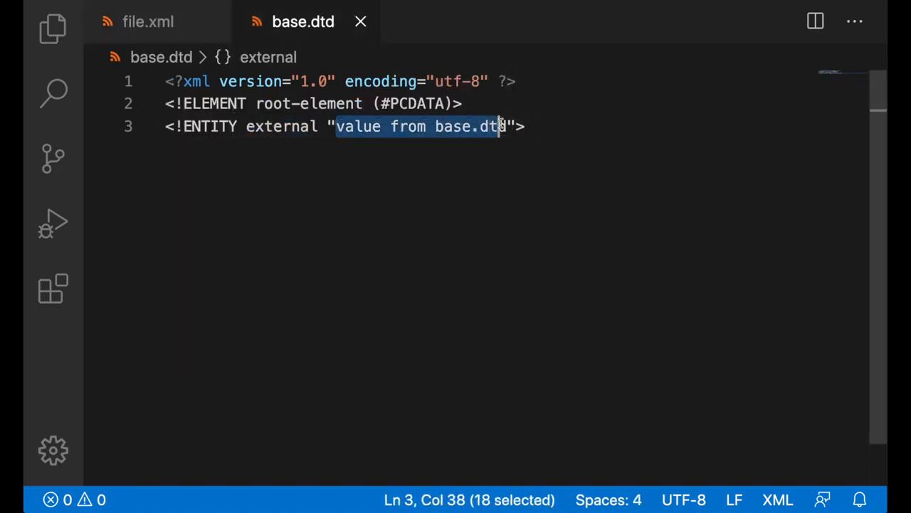
{"action": "left_click", "coordinate": [148, 21]}
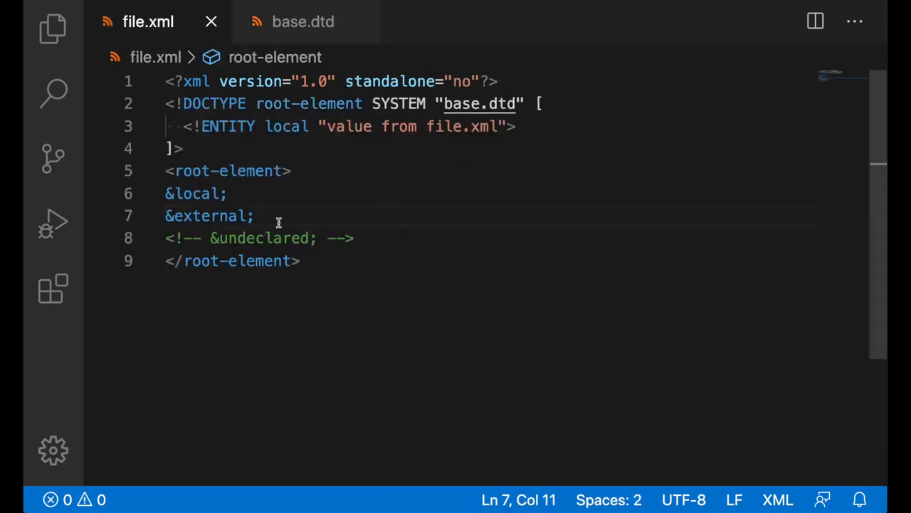
{"action": "mouse_move", "coordinate": [274, 221]}
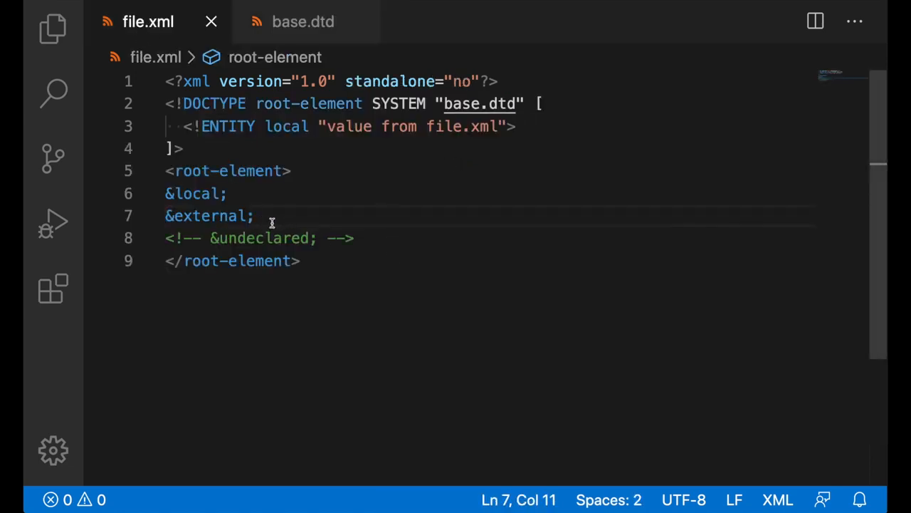
{"action": "mouse_move", "coordinate": [208, 215]}
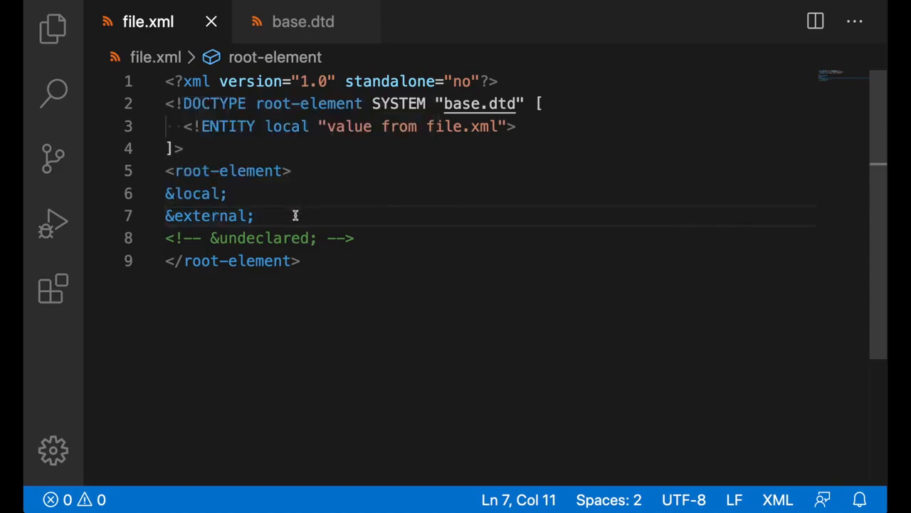
Trigger entity completion with & and jump to the local and external entity declarations in file.xml and base.dtd
{"action": "type", "text": "&"}
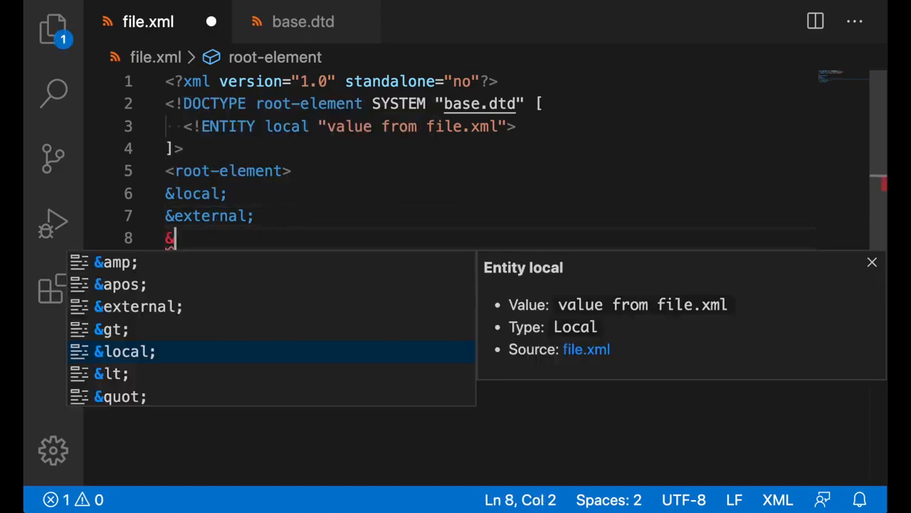
{"action": "mouse_move", "coordinate": [218, 319]}
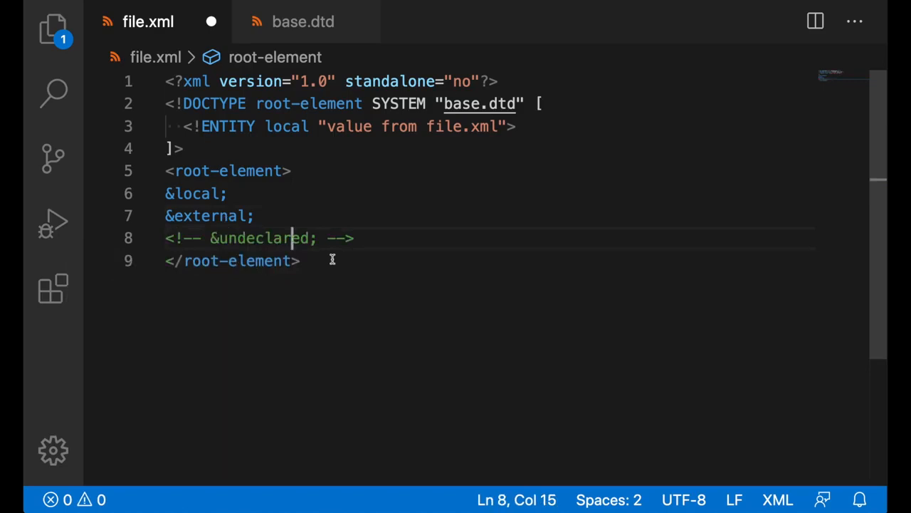
{"action": "mouse_move", "coordinate": [196, 193]}
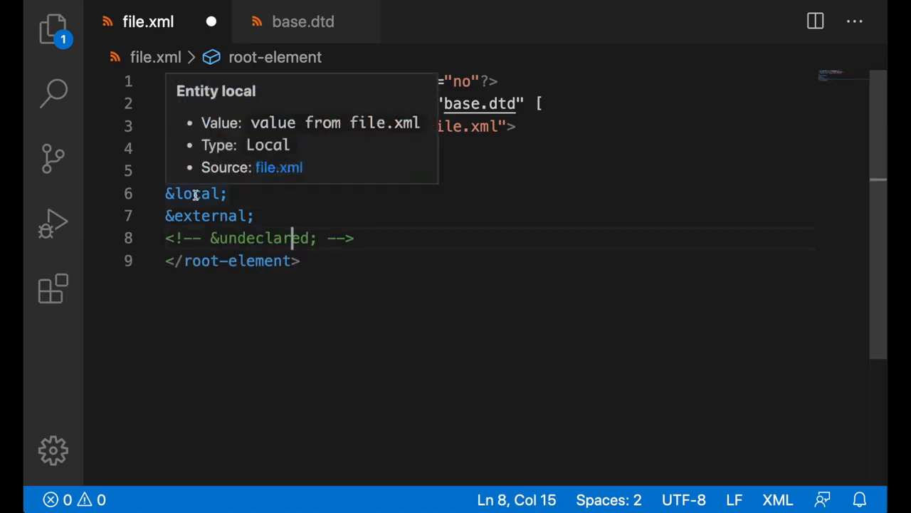
{"action": "double_click", "coordinate": [287, 125]}
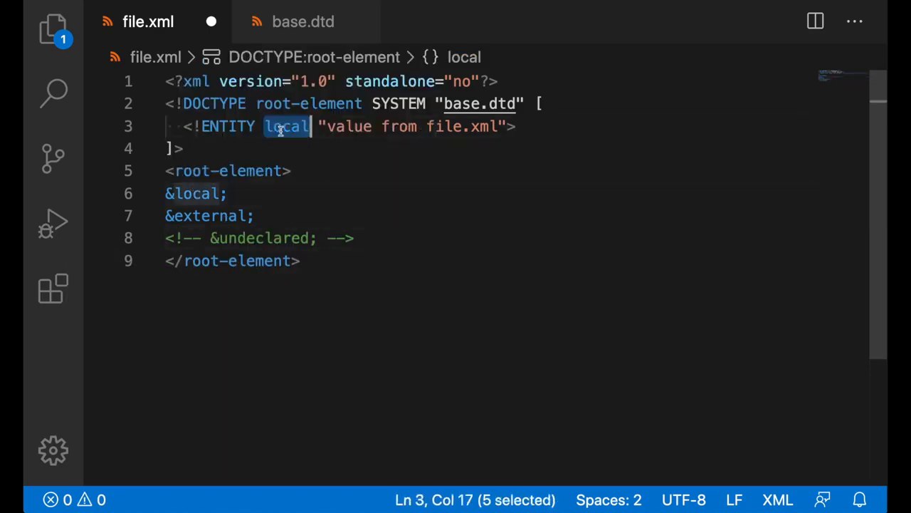
{"action": "left_click", "coordinate": [302, 22]}
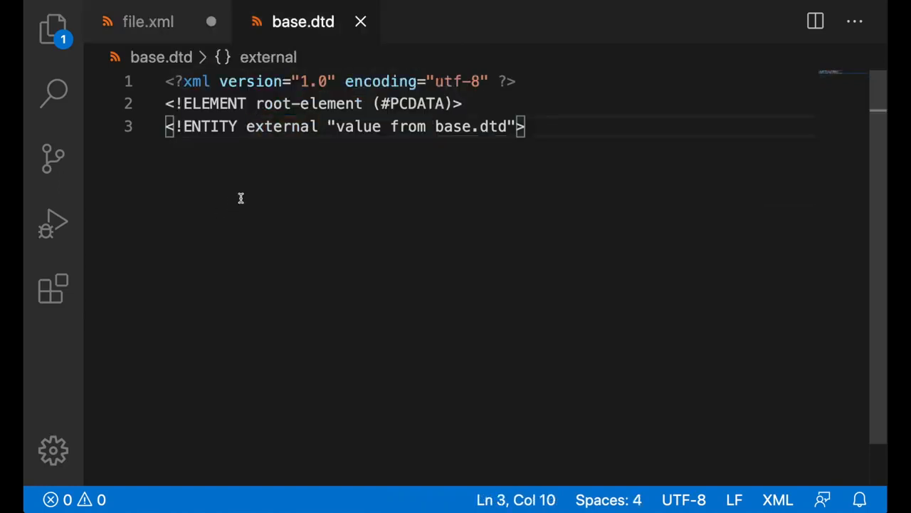
{"action": "left_click", "coordinate": [148, 21]}
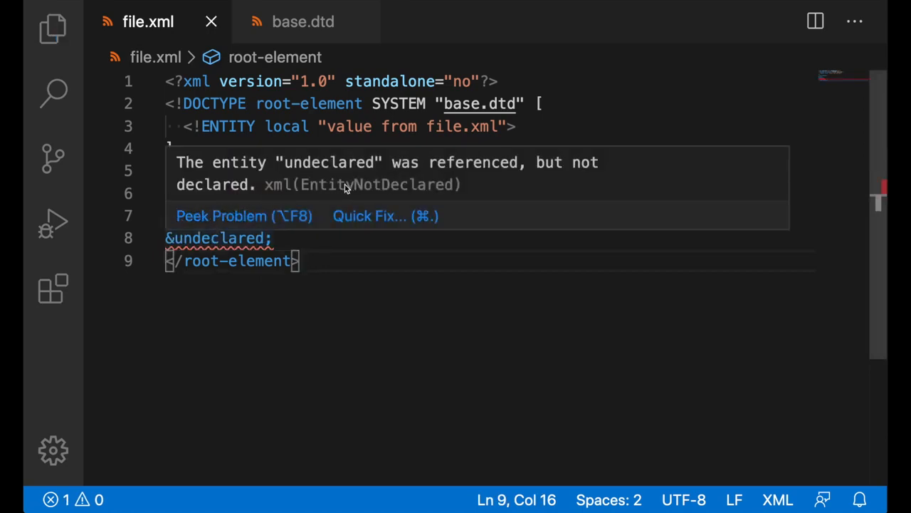
{"action": "mouse_move", "coordinate": [361, 220]}
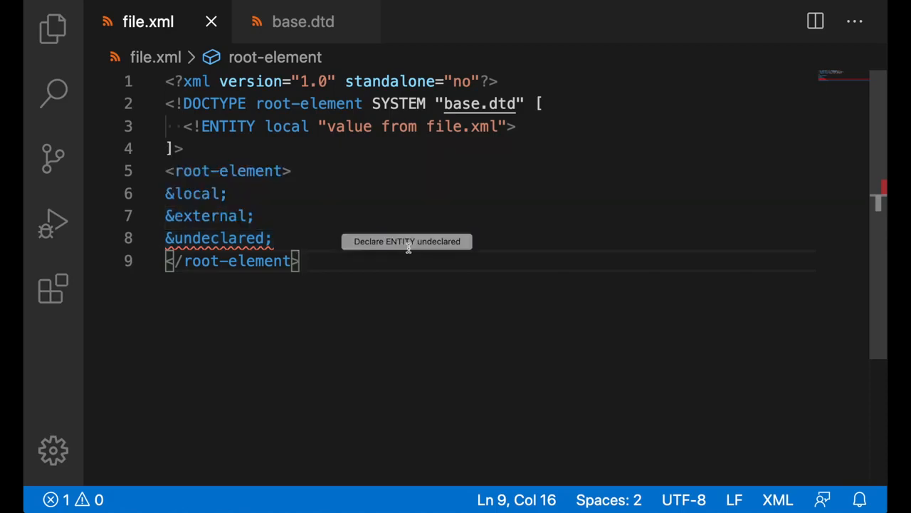
Apply the 'Declare ENTITY undeclared' quick fix for the uncommented &undeclared; reference
{"action": "left_click", "coordinate": [408, 241]}
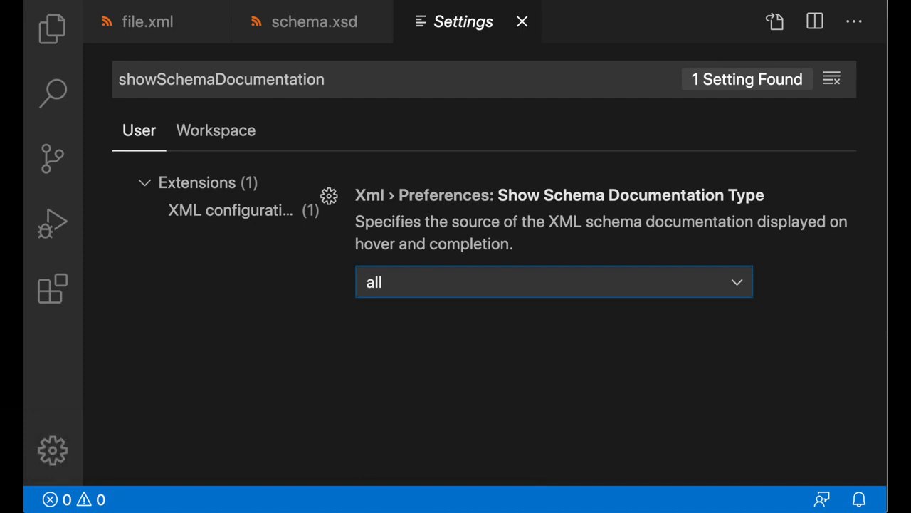
{"action": "mouse_move", "coordinate": [527, 256]}
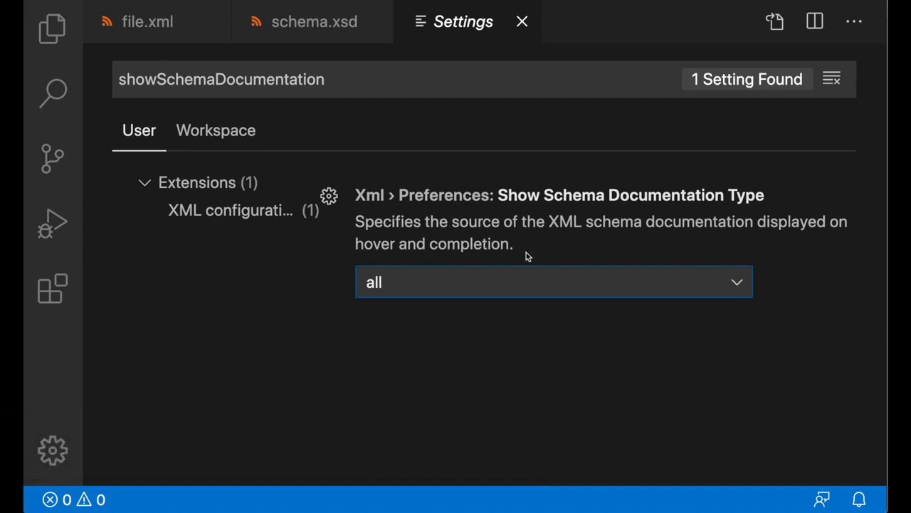
Review the Show Schema Documentation Type setting and the three appinfo entries in schema.xsd
{"action": "left_click", "coordinate": [554, 282]}
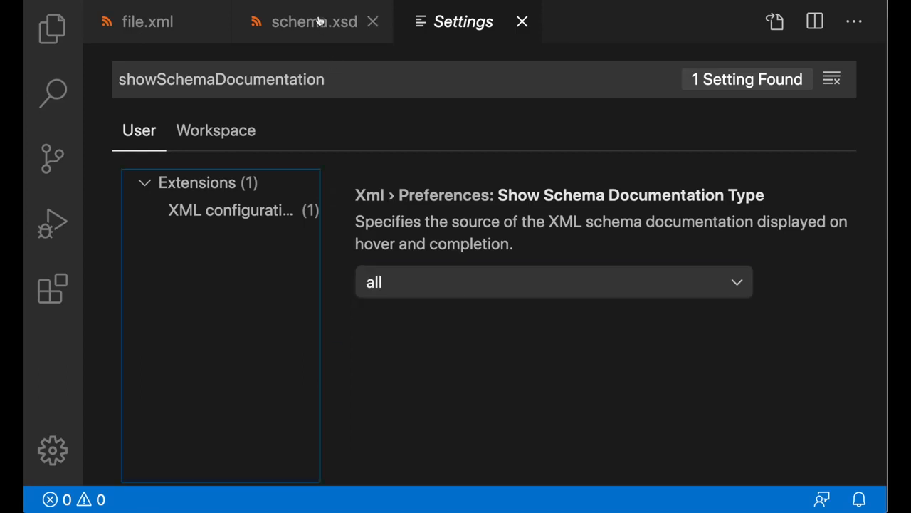
{"action": "left_click", "coordinate": [314, 21]}
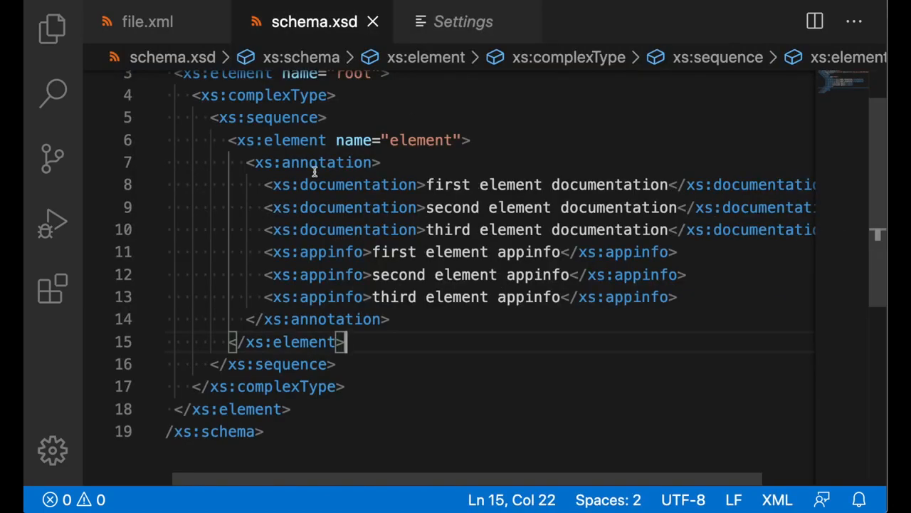
{"action": "left_click_drag", "start_coordinate": [301, 185], "coordinate": [373, 229]}
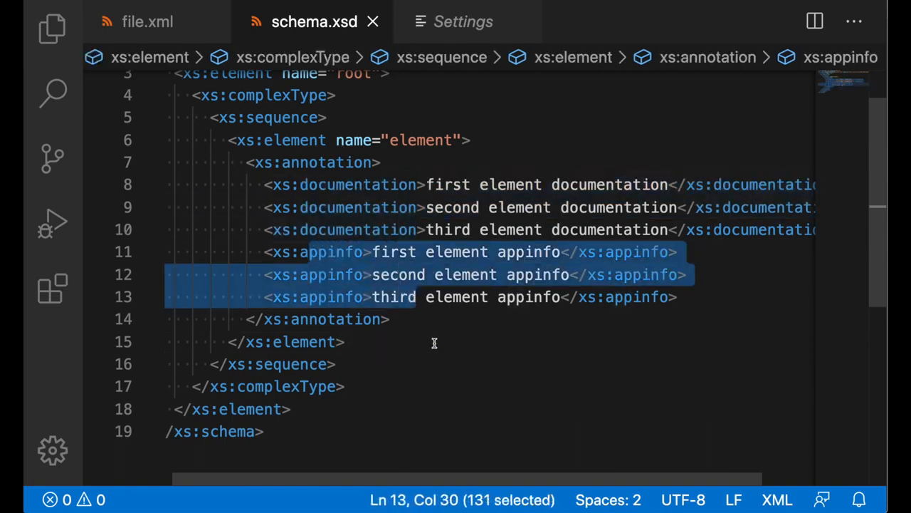
{"action": "left_click", "coordinate": [147, 22]}
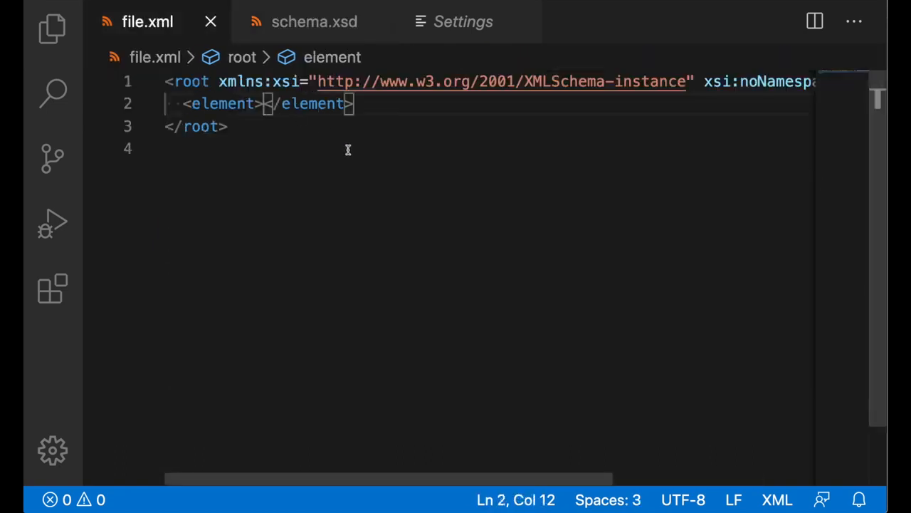
{"action": "mouse_move", "coordinate": [377, 160]}
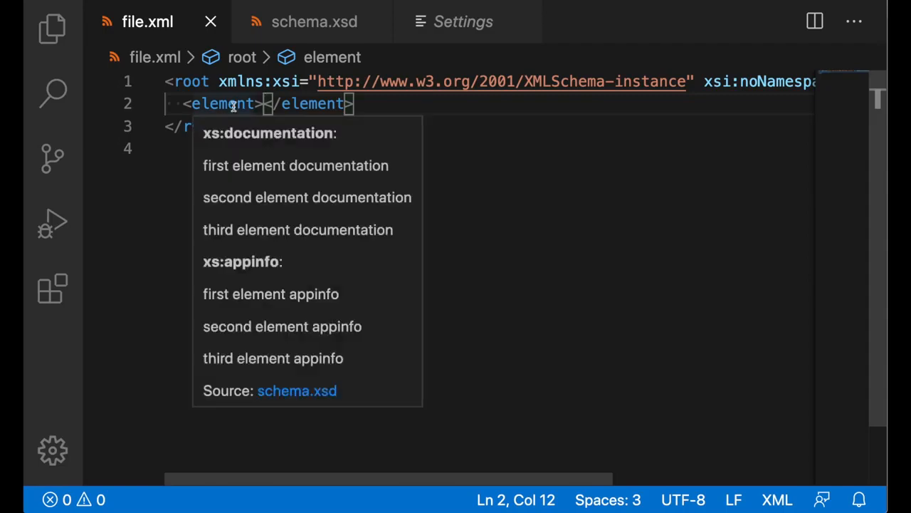
{"action": "mouse_move", "coordinate": [234, 171]}
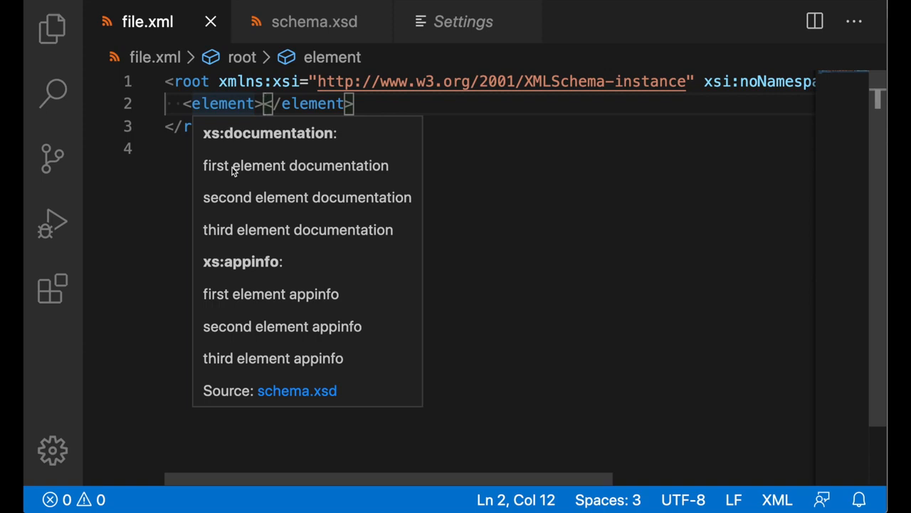
Set Show Schema Documentation Type to documentation and check element completion in file.xml
{"action": "left_click", "coordinate": [463, 22]}
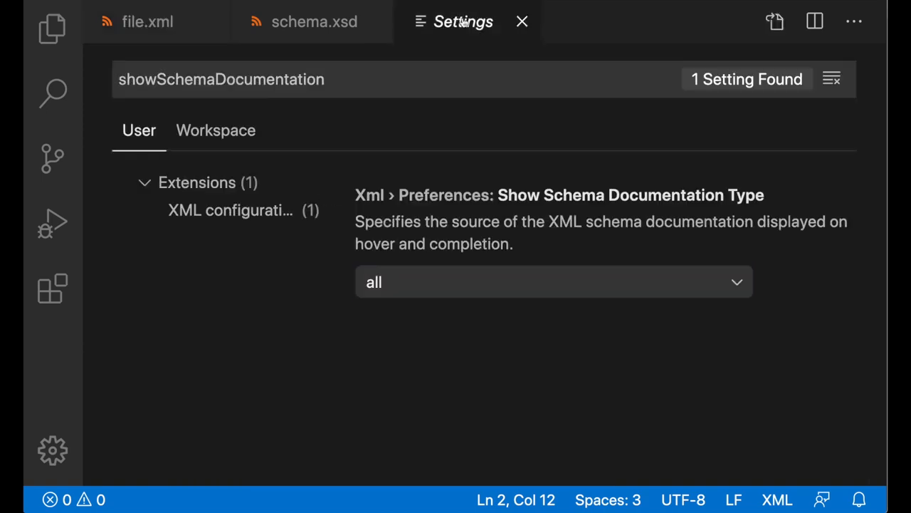
{"action": "left_click", "coordinate": [554, 282]}
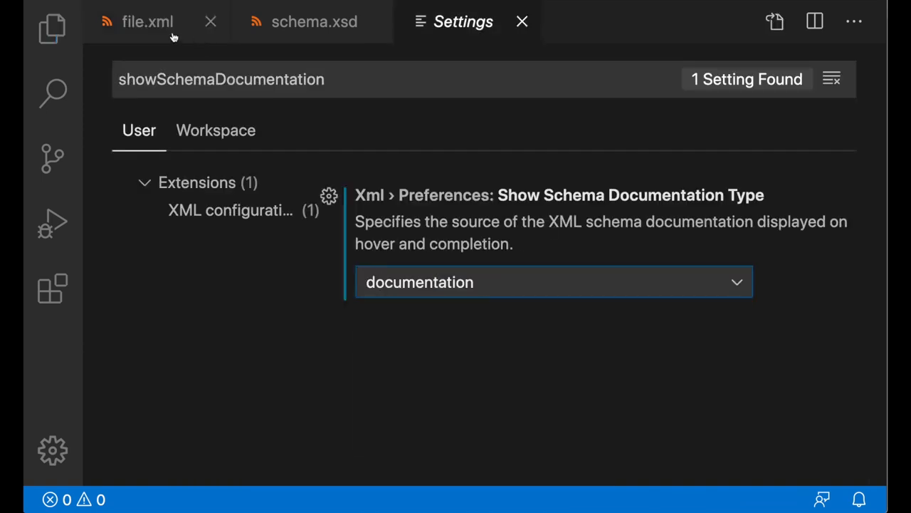
{"action": "left_click", "coordinate": [148, 21]}
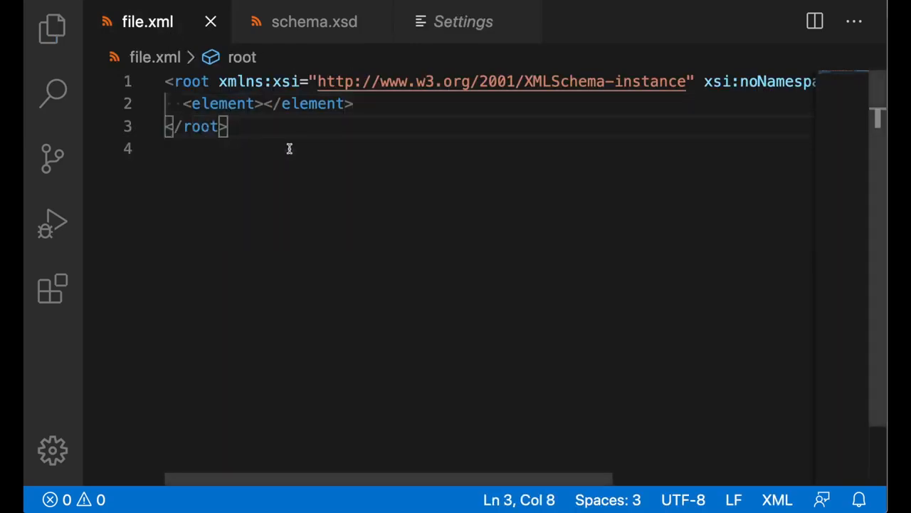
{"action": "left_click_drag", "start_coordinate": [262, 103], "coordinate": [228, 126]}
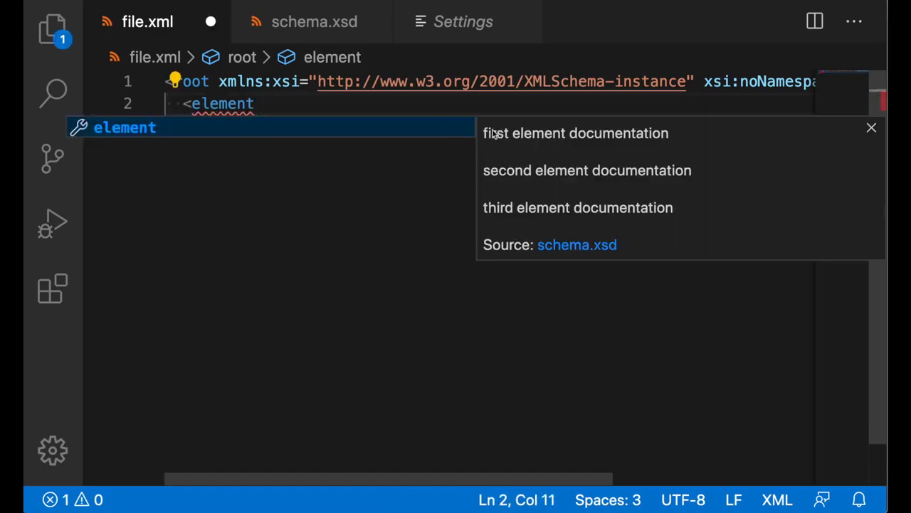
Set Xml › Format: Empty Elements to expand in Settings
{"action": "left_click", "coordinate": [462, 22]}
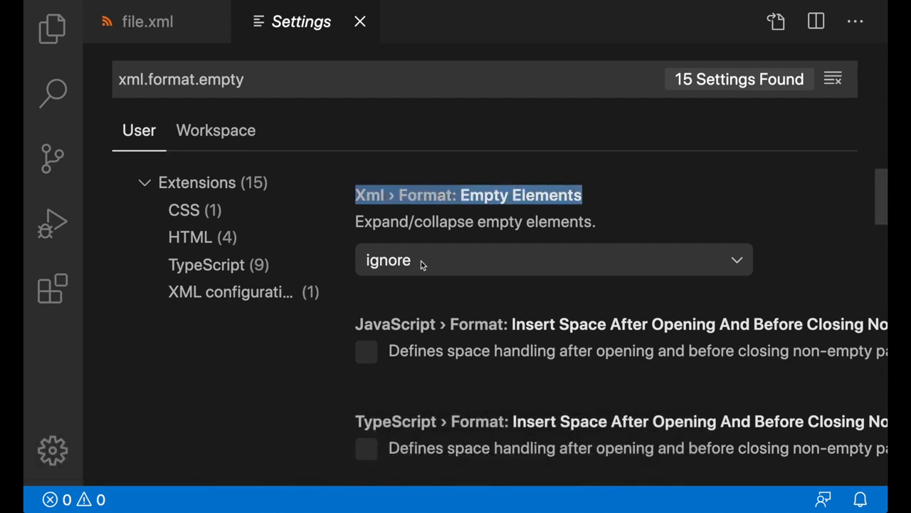
{"action": "left_click", "coordinate": [554, 260]}
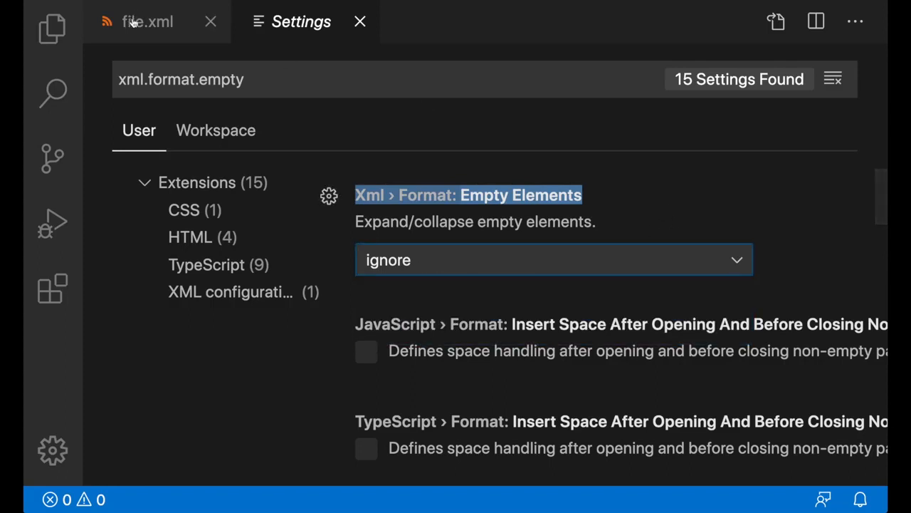
{"action": "left_click", "coordinate": [146, 21]}
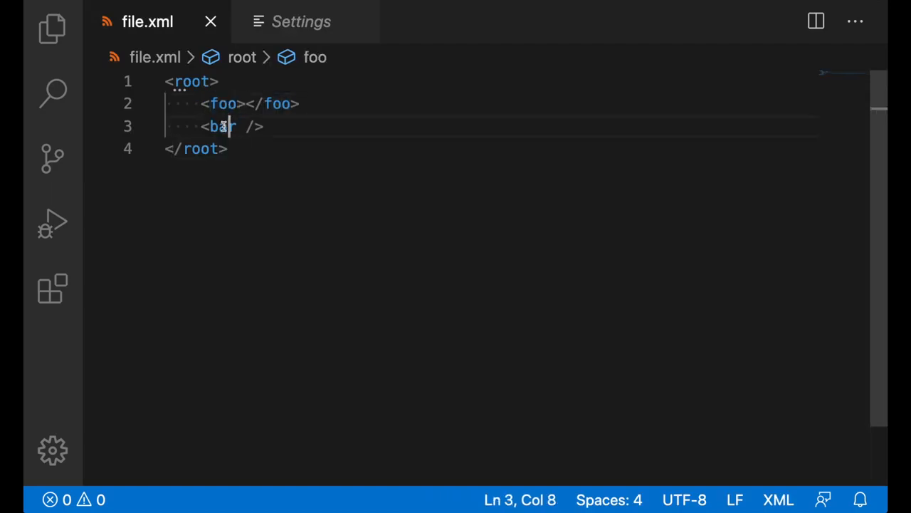
{"action": "right_click", "coordinate": [250, 103]}
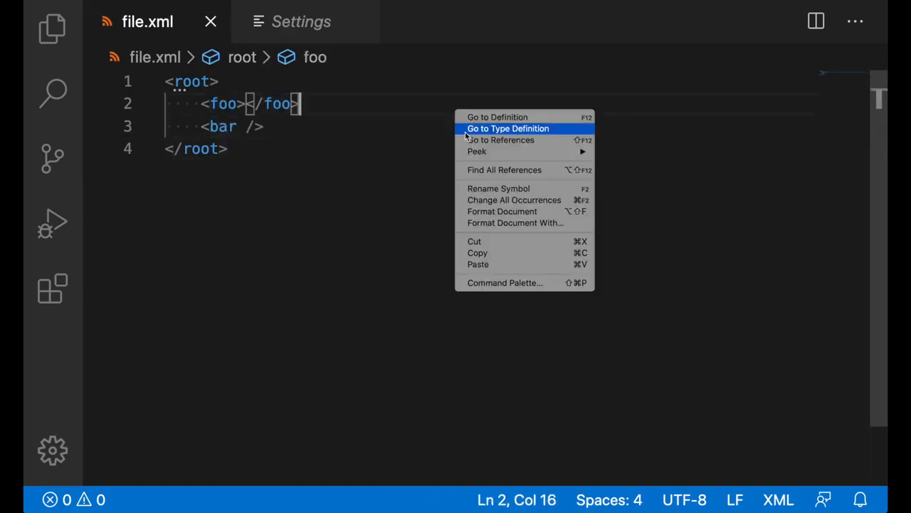
{"action": "mouse_move", "coordinate": [510, 211]}
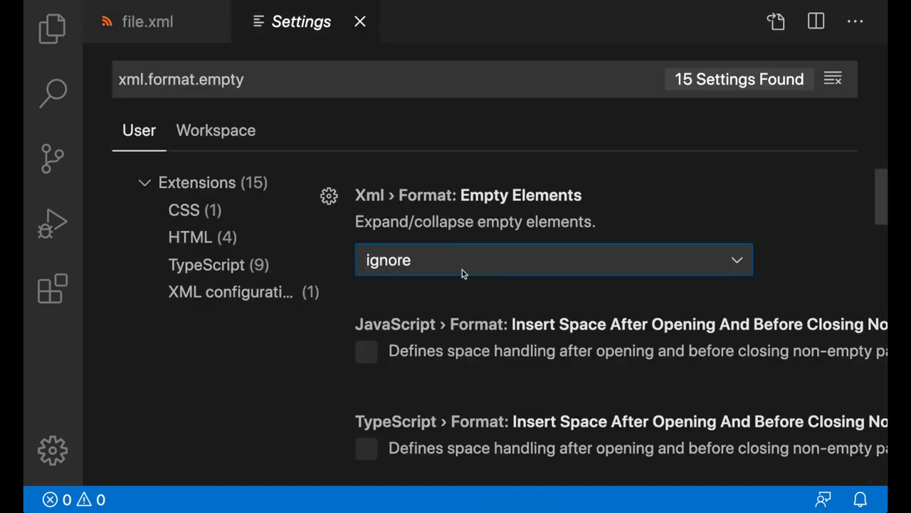
{"action": "left_click", "coordinate": [148, 21]}
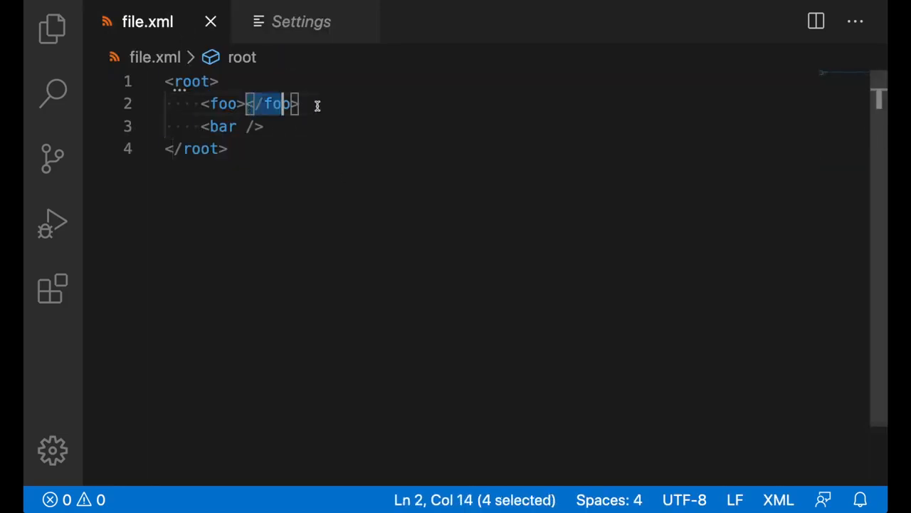
Reformat file.xml with Format Document so empty elements are expanded
{"action": "right_click", "coordinate": [277, 103]}
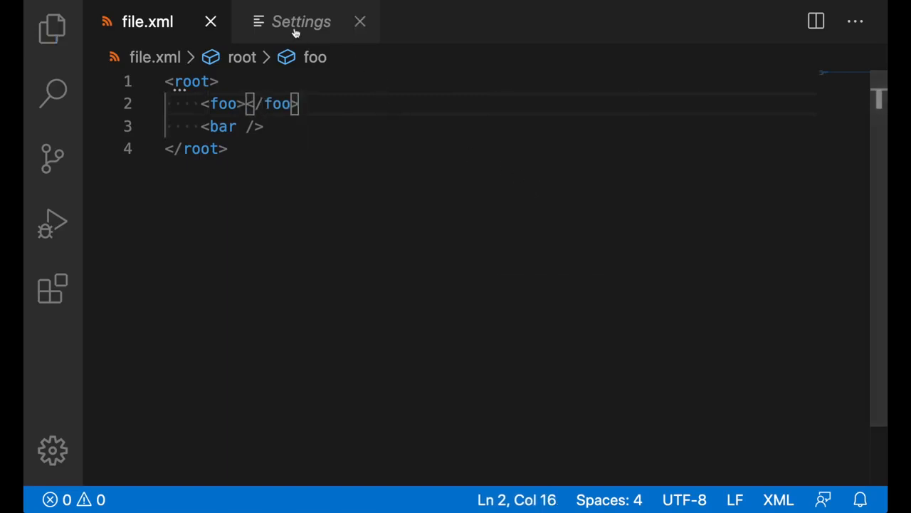
{"action": "left_click", "coordinate": [302, 22]}
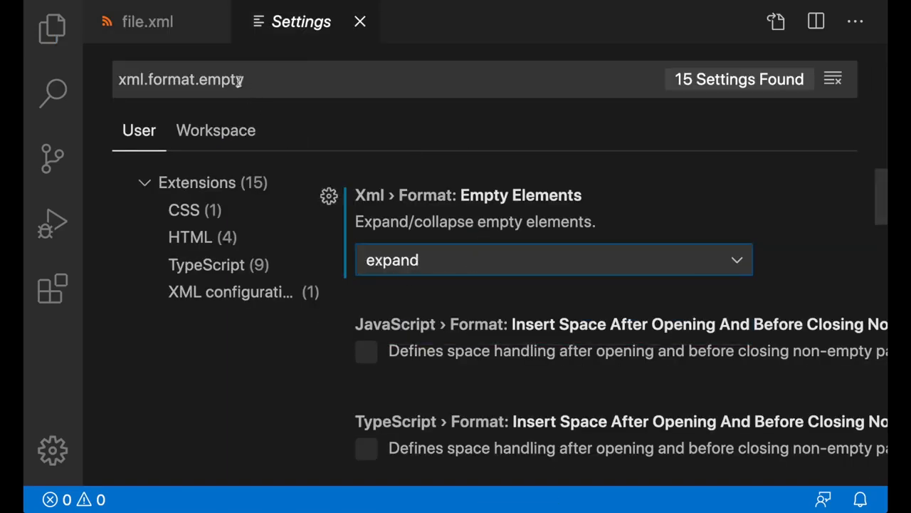
{"action": "left_click", "coordinate": [148, 21]}
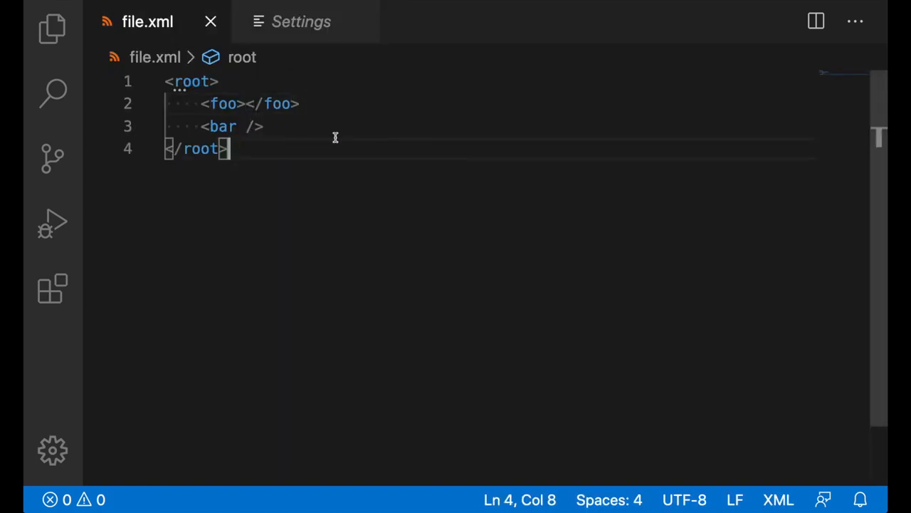
{"action": "right_click", "coordinate": [221, 125]}
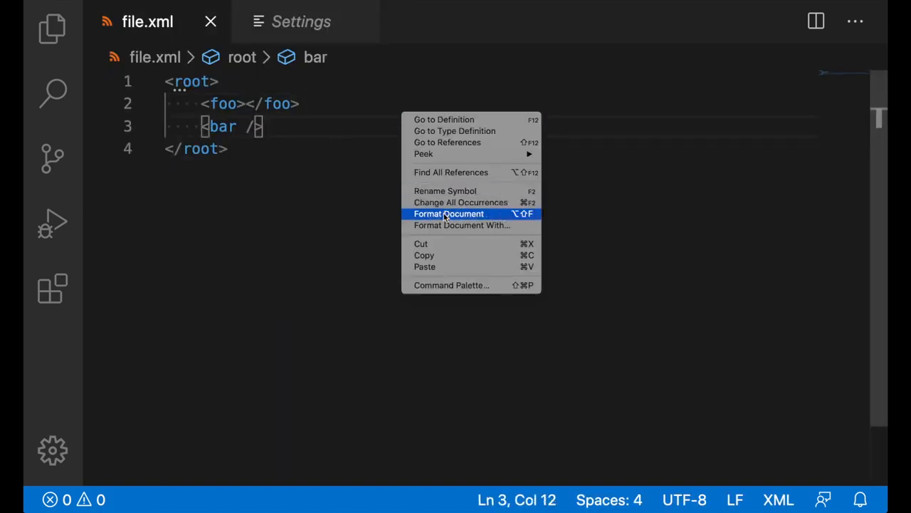
{"action": "left_click", "coordinate": [448, 214]}
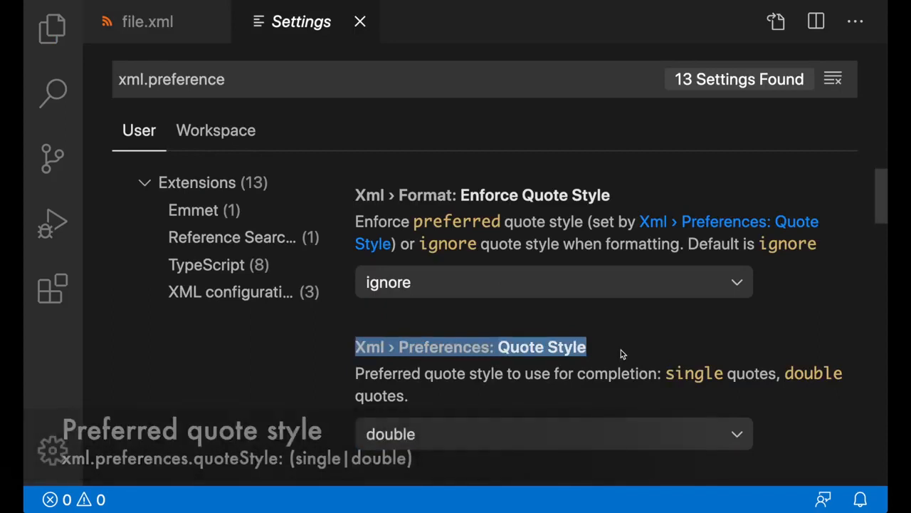
{"action": "mouse_move", "coordinate": [547, 433]}
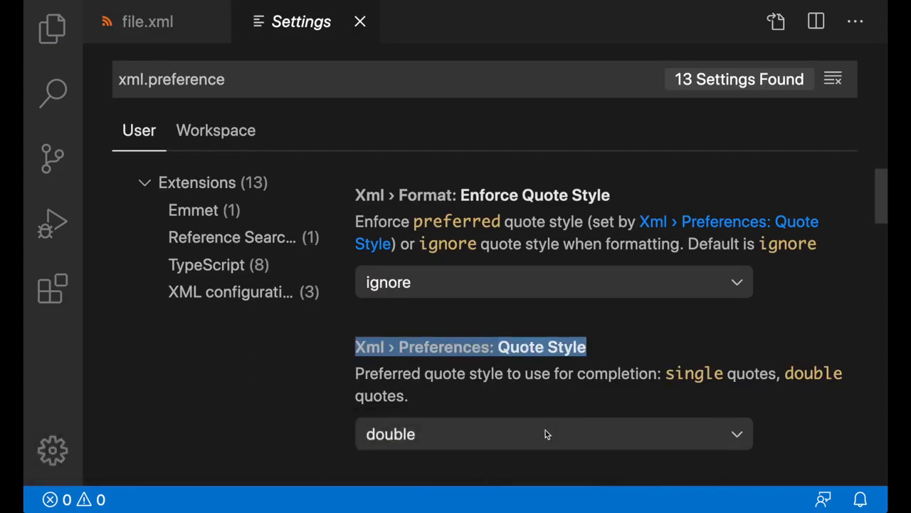
Set Xml › Preferences: Quote Style to single for completion
{"action": "left_click", "coordinate": [554, 433]}
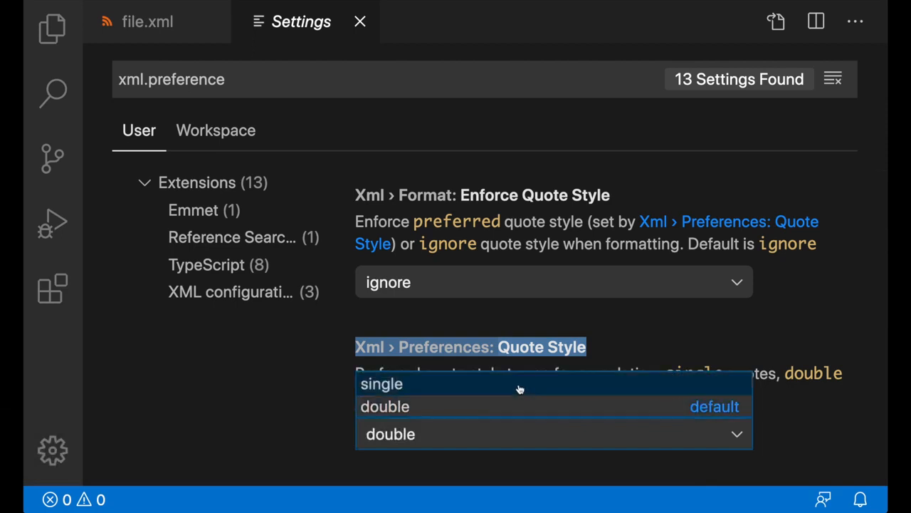
{"action": "left_click", "coordinate": [382, 385]}
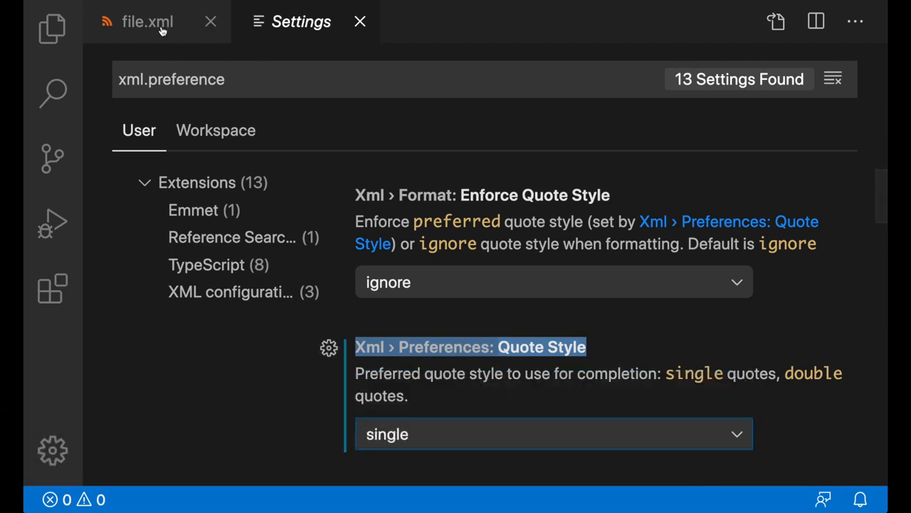
{"action": "left_click", "coordinate": [148, 22]}
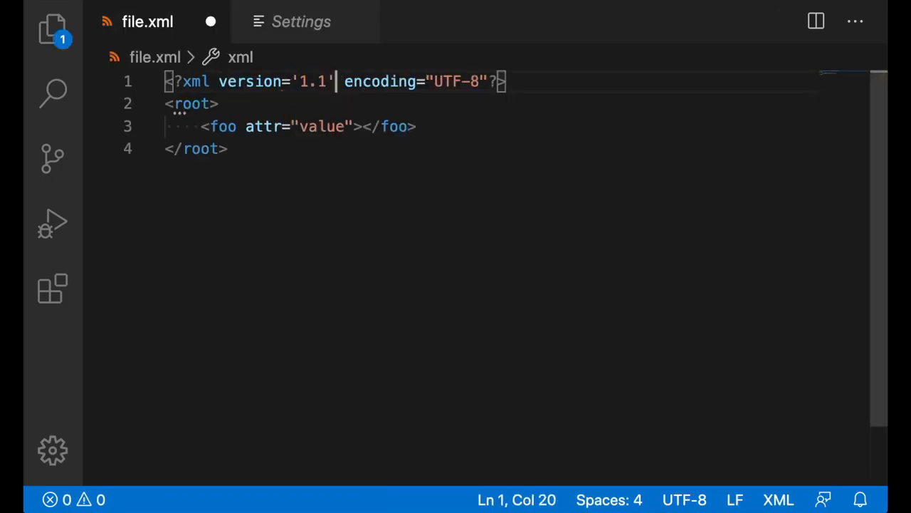
Set Xml › Format: Enforce Quote Style to preferred and return to file.xml
{"action": "left_click", "coordinate": [293, 82]}
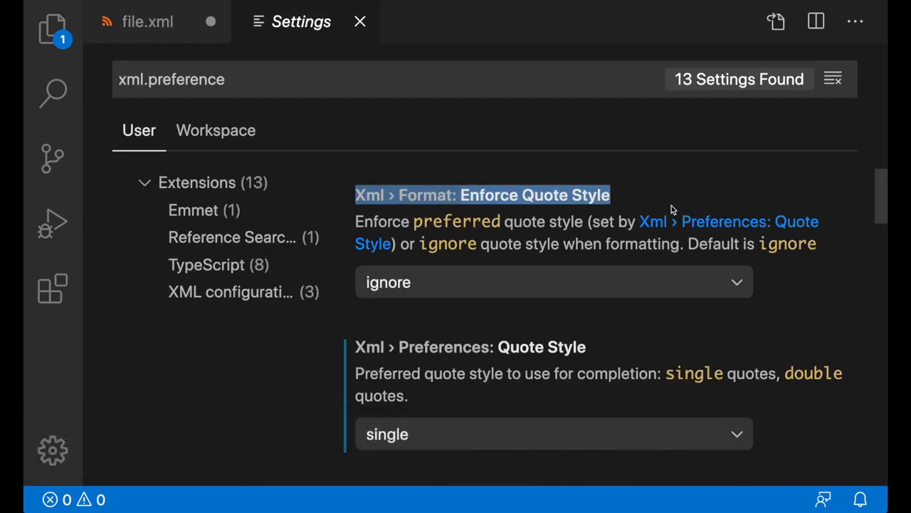
{"action": "left_click", "coordinate": [553, 282]}
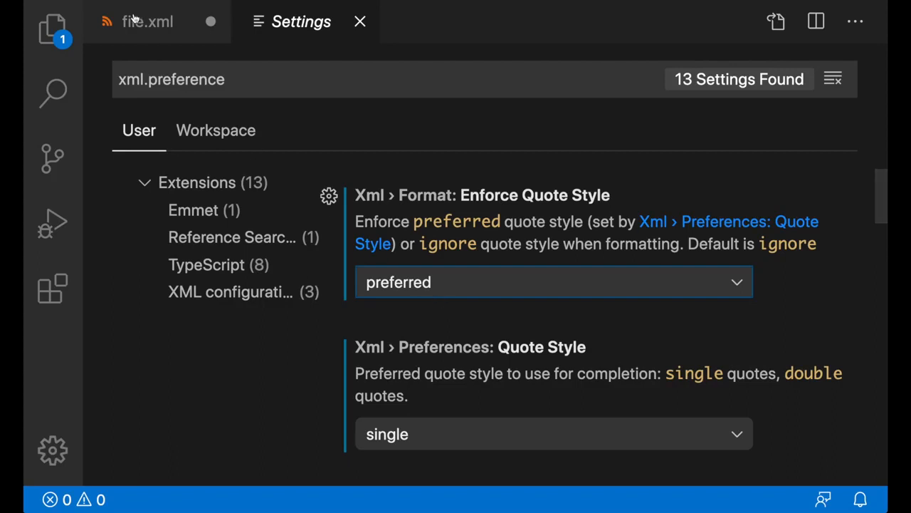
{"action": "left_click", "coordinate": [148, 21]}
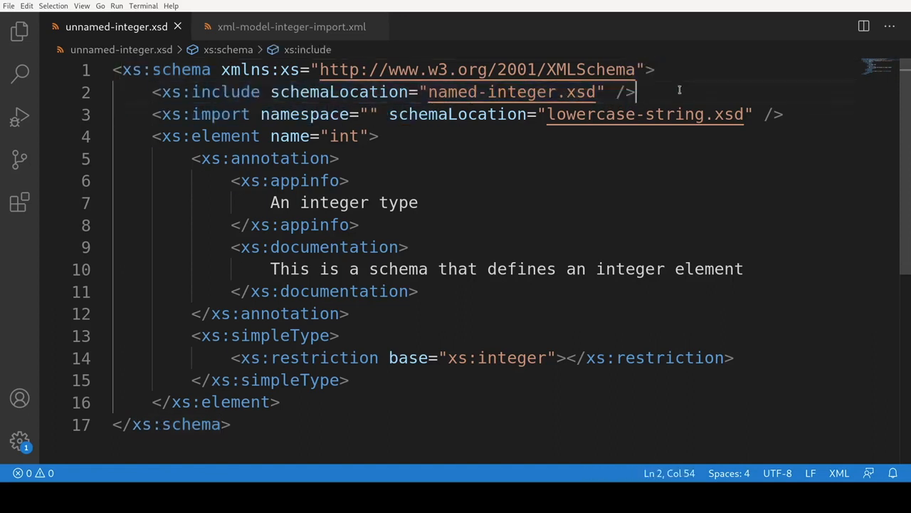
{"action": "left_click", "coordinate": [154, 114]}
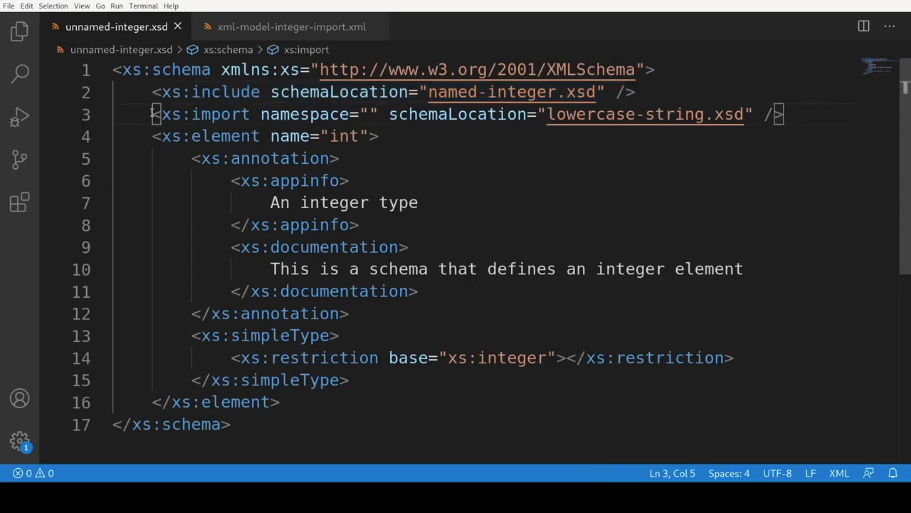
{"action": "left_click_drag", "start_coordinate": [151, 114], "coordinate": [786, 114]}
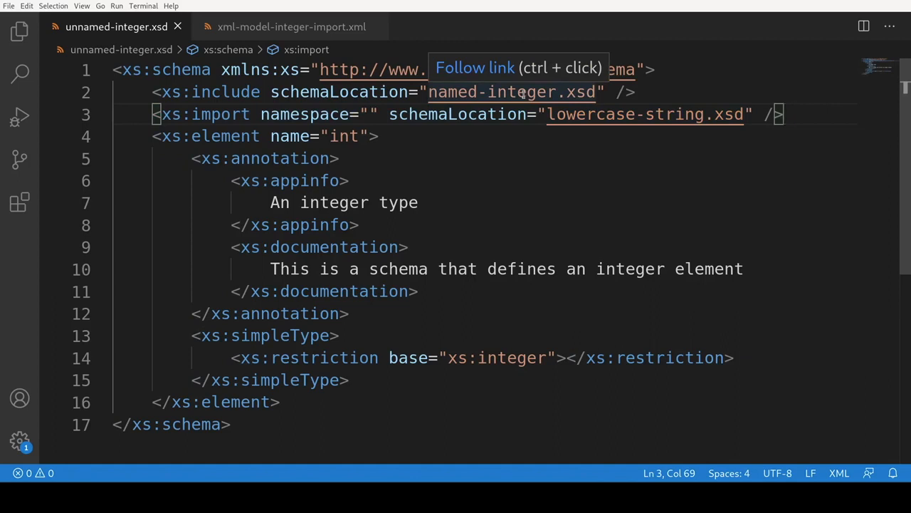
{"action": "left_click", "coordinate": [511, 92]}
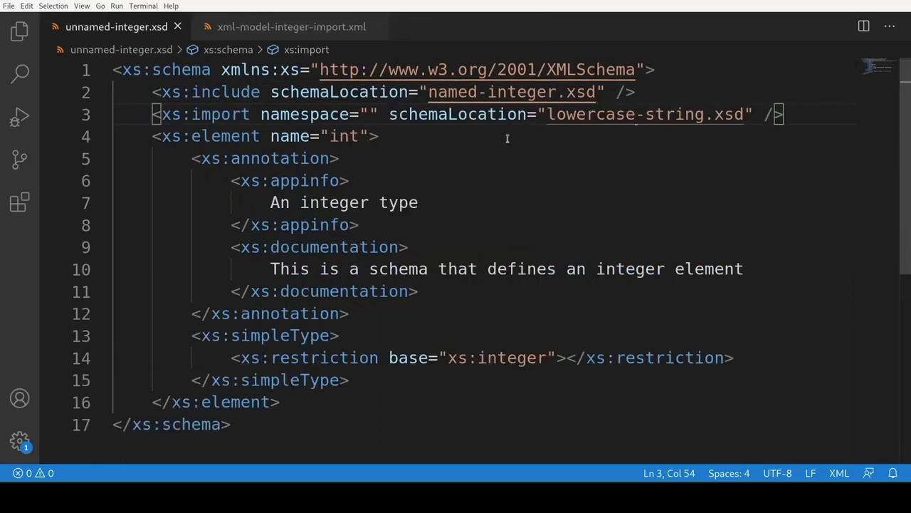
{"action": "left_click", "coordinate": [291, 25]}
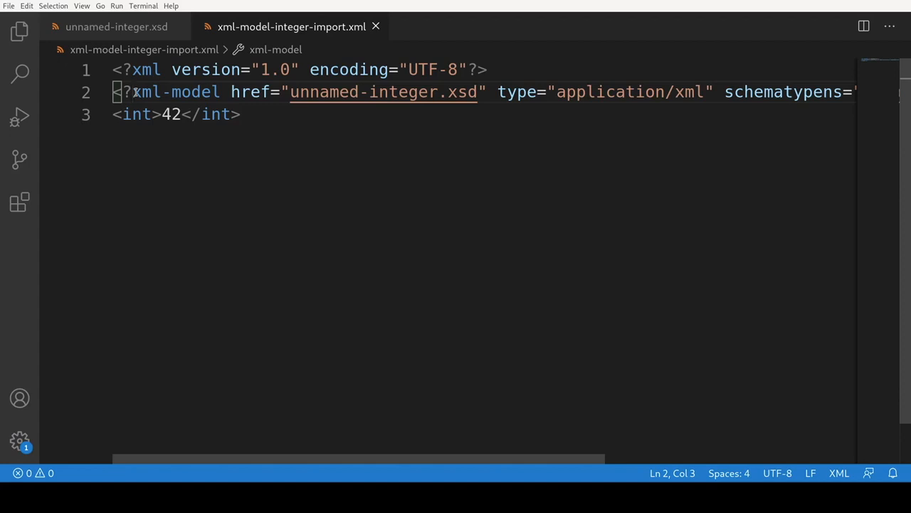
{"action": "left_click", "coordinate": [117, 25]}
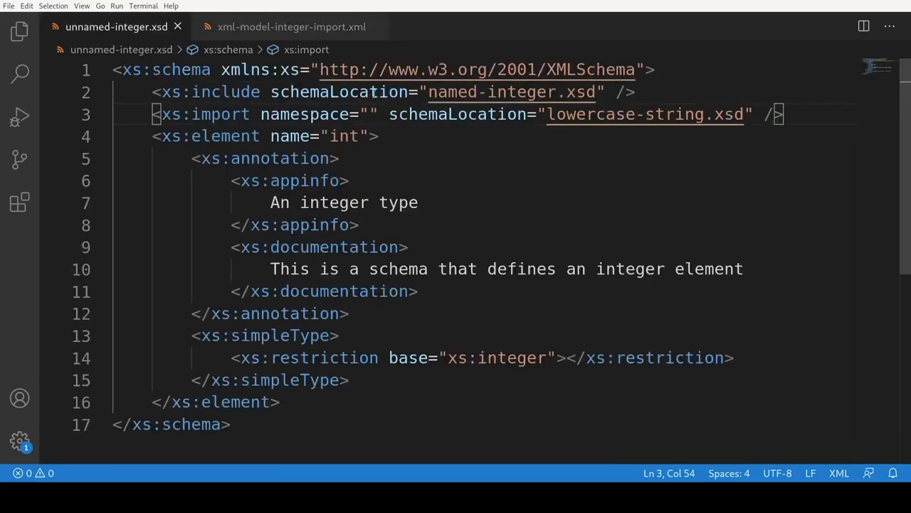
{"action": "left_click", "coordinate": [292, 26]}
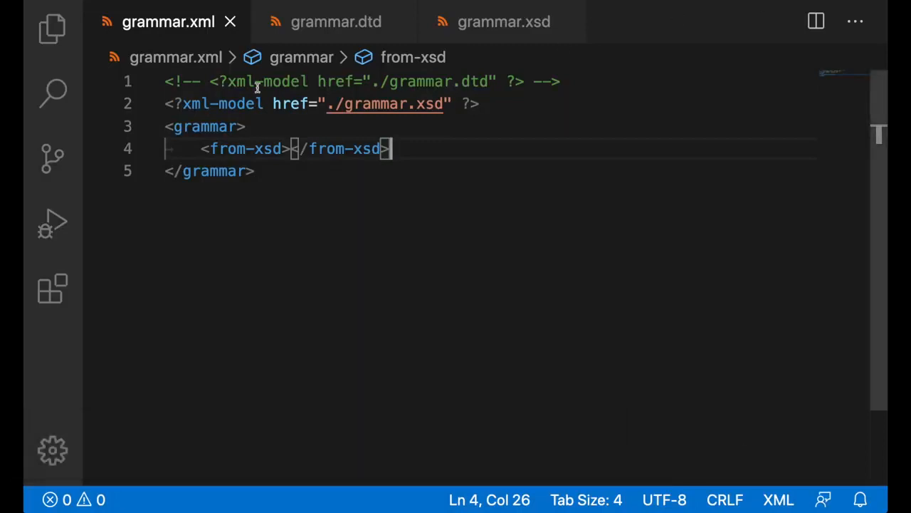
Follow the xml-model link in grammar.xml to the associated grammar.xsd schema and back
{"action": "double_click", "coordinate": [222, 103]}
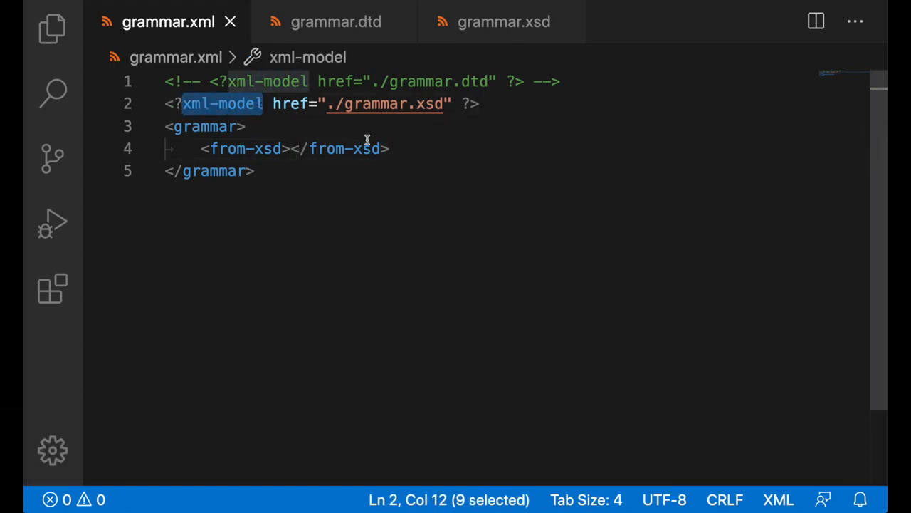
{"action": "left_click", "coordinate": [504, 21]}
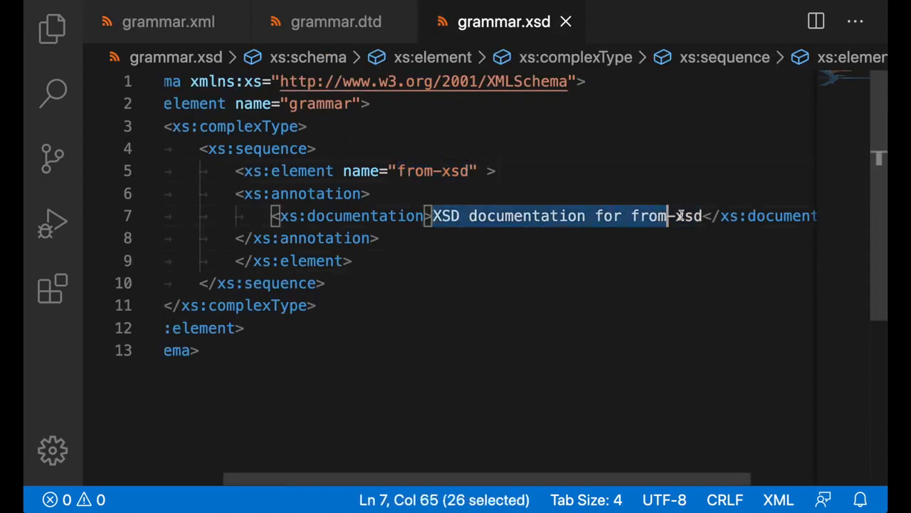
{"action": "left_click", "coordinate": [168, 22]}
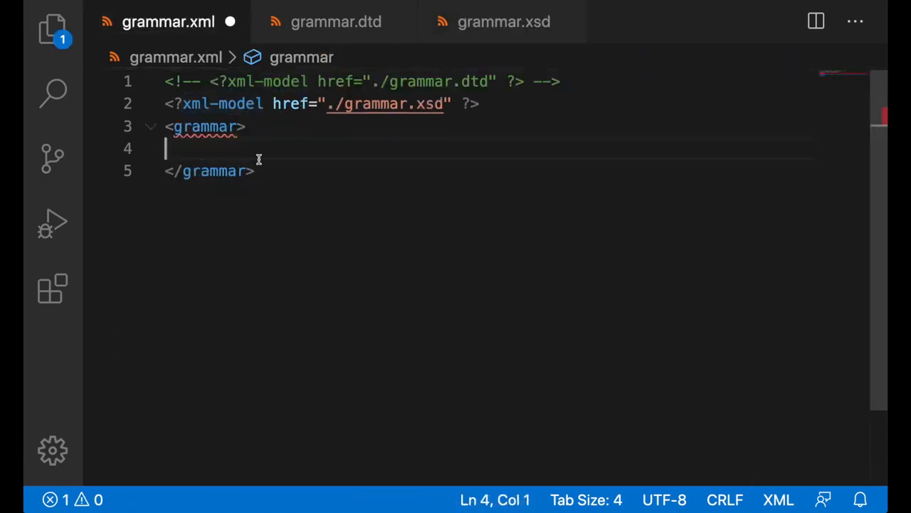
{"action": "mouse_move", "coordinate": [207, 126]}
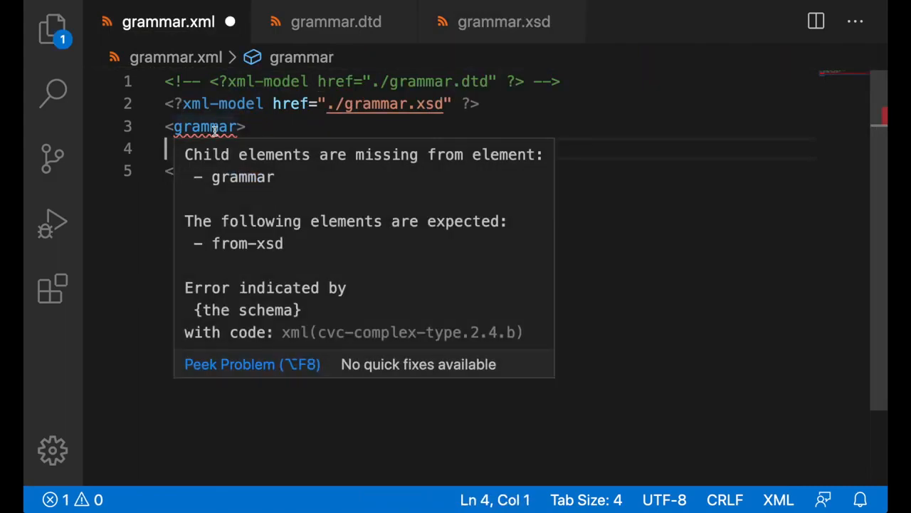
{"action": "mouse_move", "coordinate": [243, 236]}
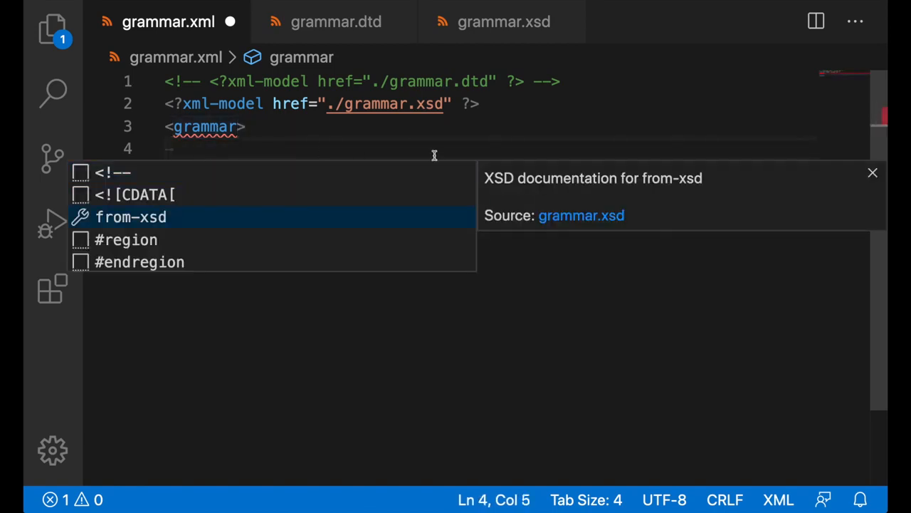
Insert the from-xsd element from completion and use Go to Definition to reach its declaration in grammar.xsd
{"action": "left_click", "coordinate": [131, 217]}
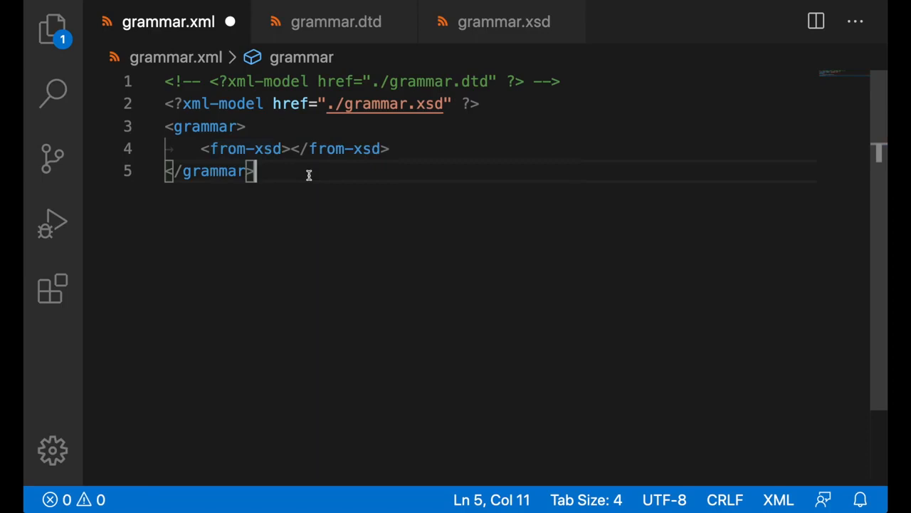
{"action": "right_click", "coordinate": [242, 148]}
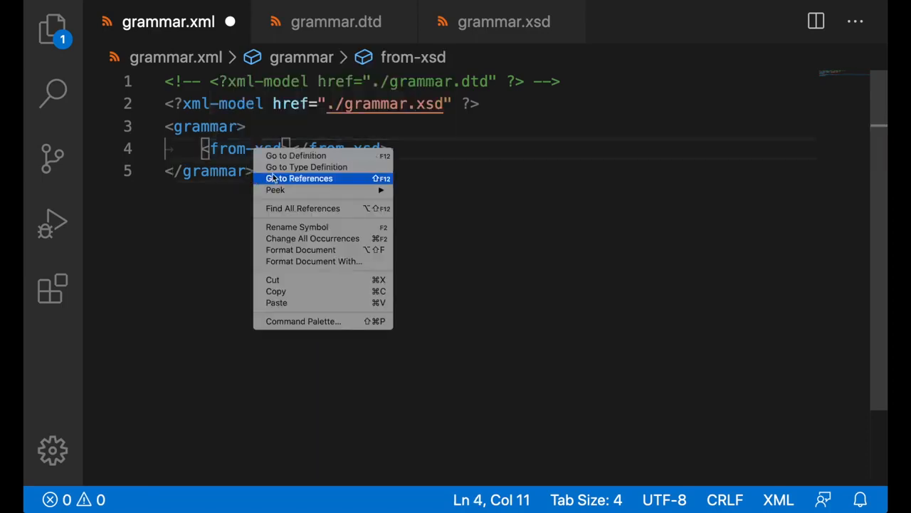
{"action": "left_click", "coordinate": [296, 155]}
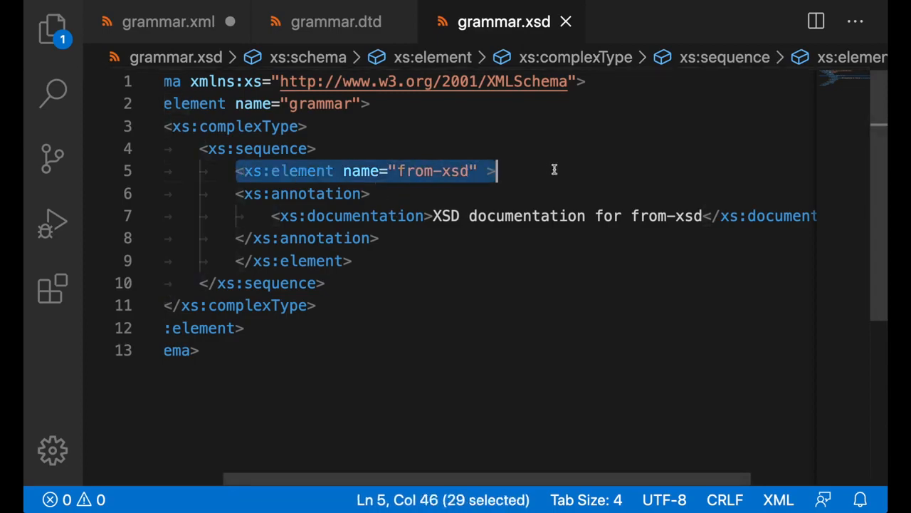
{"action": "left_click", "coordinate": [168, 22]}
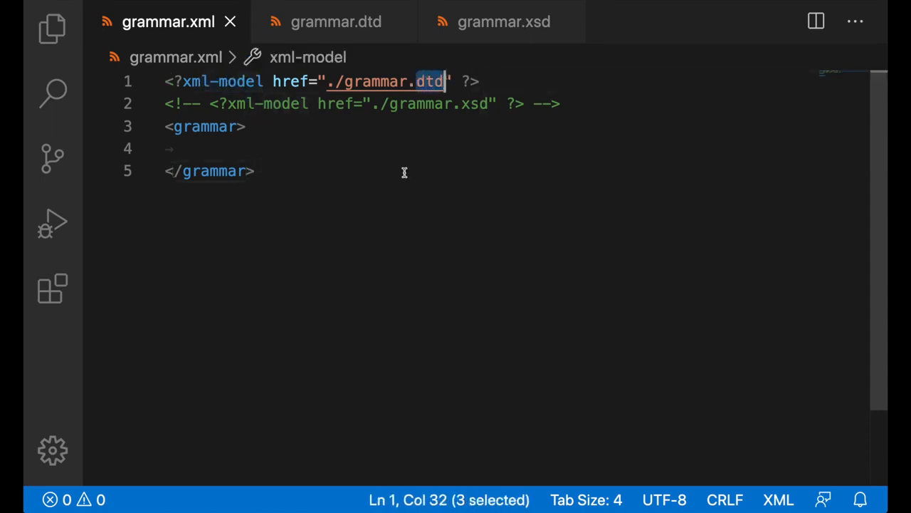
Follow the grammar.dtd link to its grammar element declaration, then insert from-dtd inside <grammar> via completion
{"action": "left_click", "coordinate": [337, 21]}
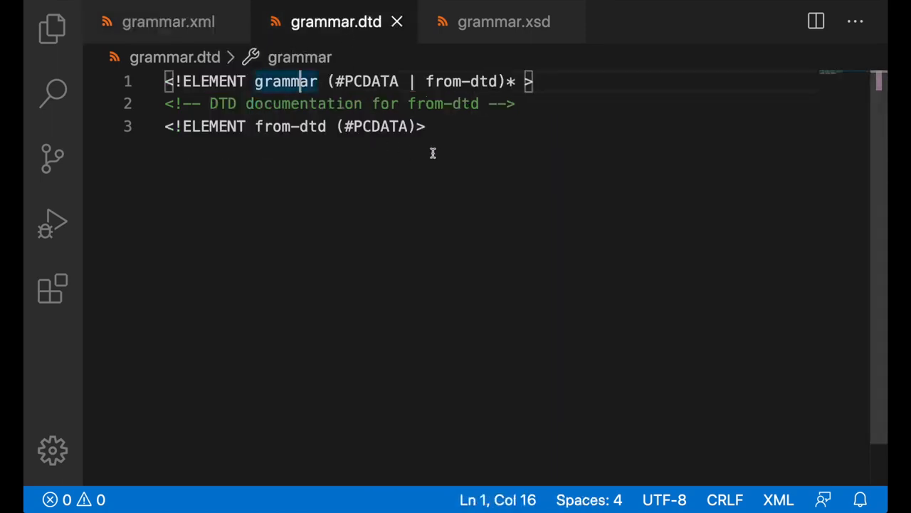
{"action": "double_click", "coordinate": [291, 125]}
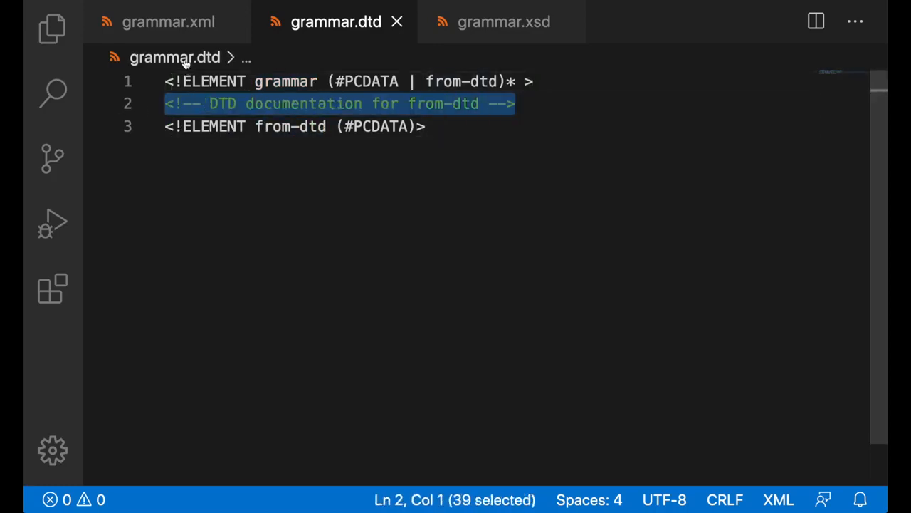
{"action": "left_click", "coordinate": [168, 21]}
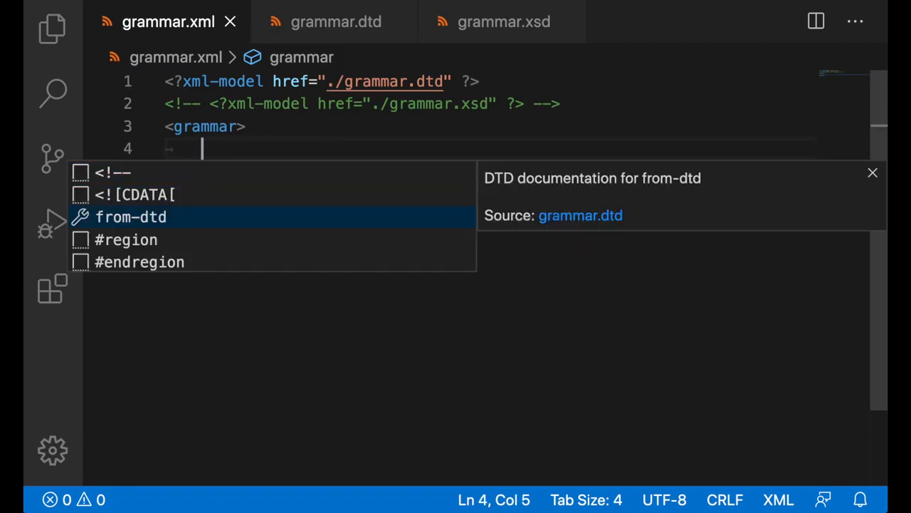
{"action": "mouse_move", "coordinate": [635, 268]}
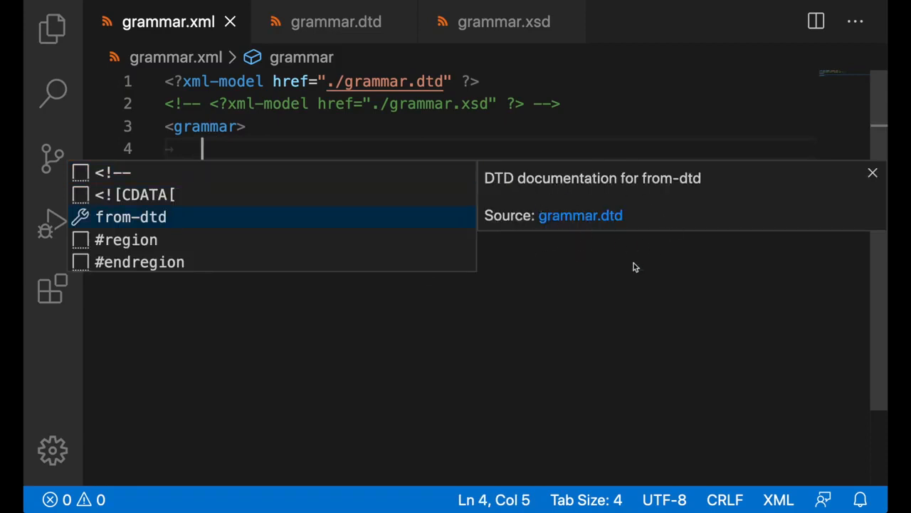
{"action": "left_click", "coordinate": [131, 217]}
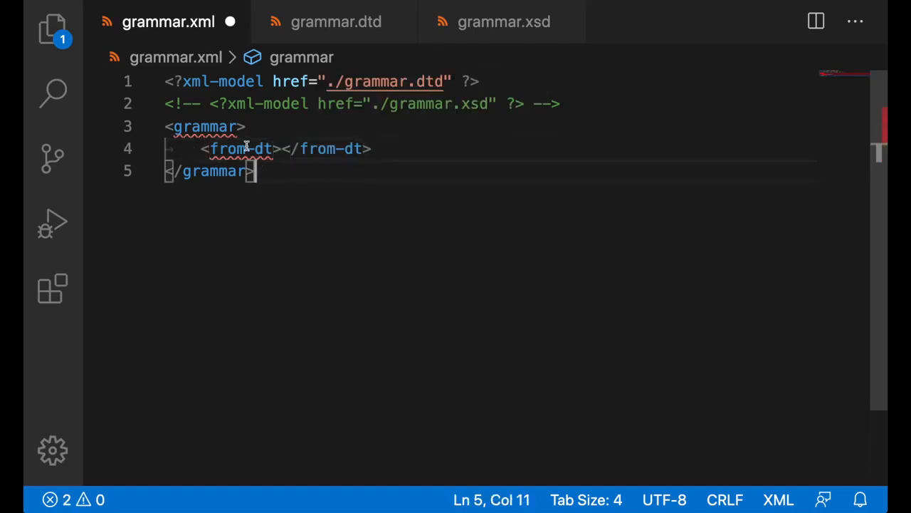
{"action": "mouse_move", "coordinate": [240, 148]}
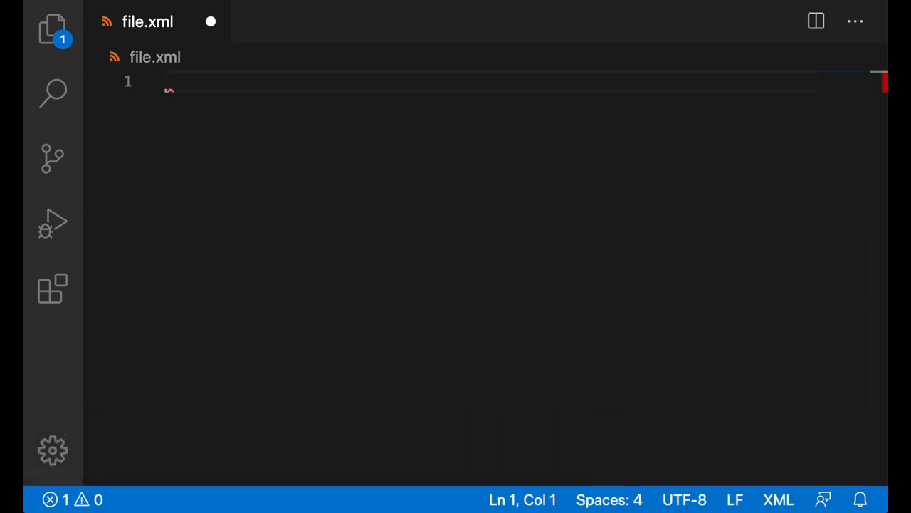
Insert the XML declaration snippet, then the New XML with PUBLIC DOCTYPE with subset skeleton, filling in demo and schemal
{"action": "type", "text": "<"}
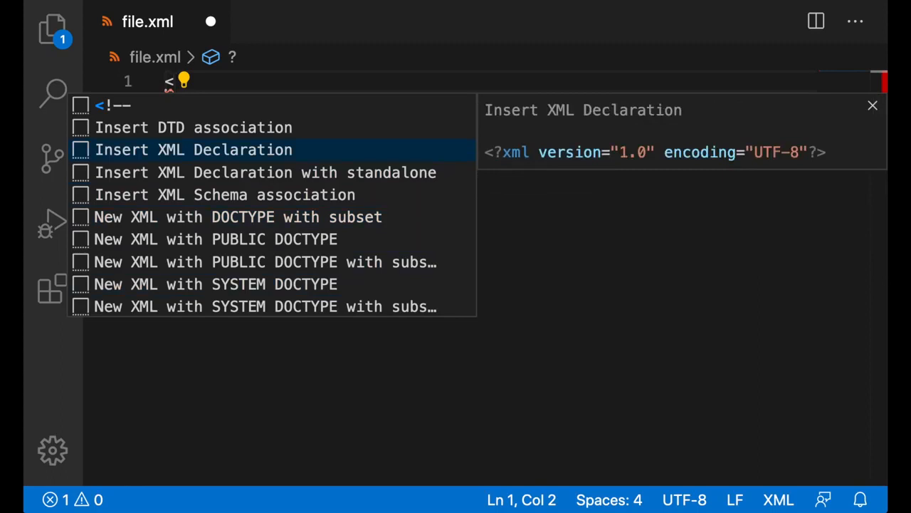
{"action": "left_click", "coordinate": [192, 149]}
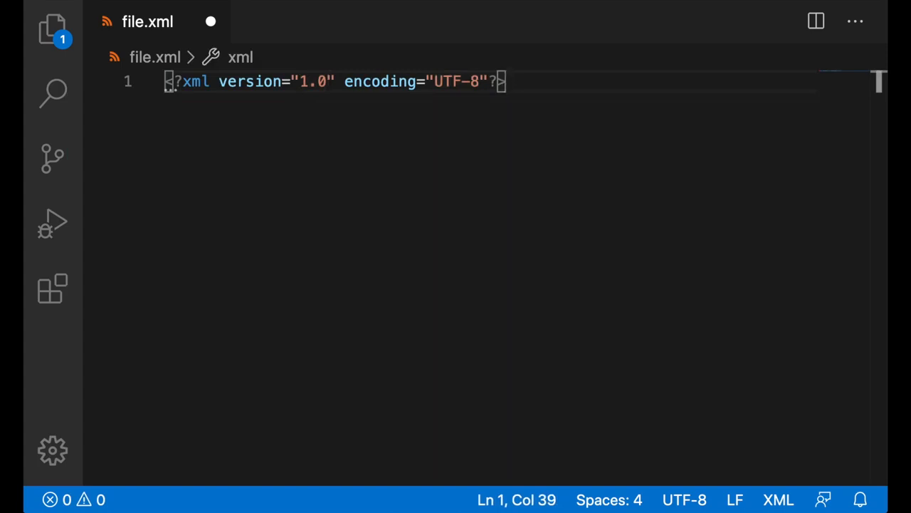
{"action": "type", "text": "<"}
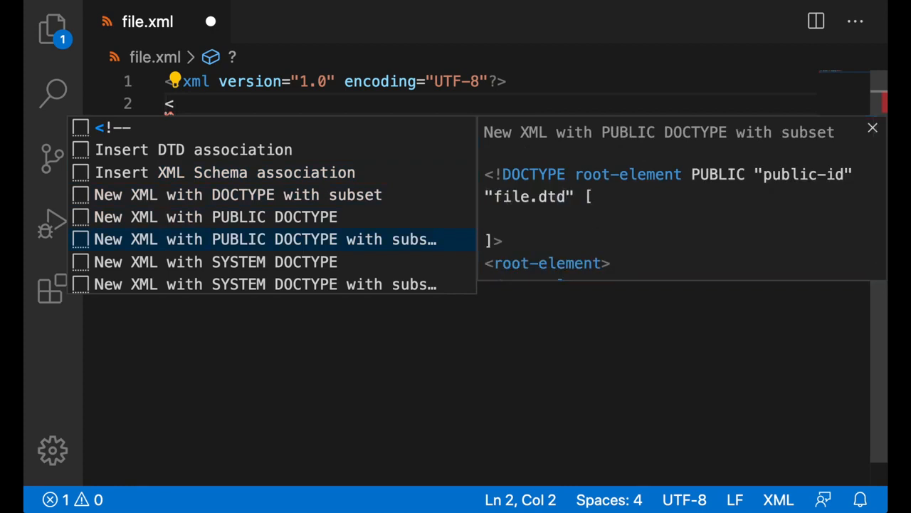
{"action": "left_click", "coordinate": [265, 240]}
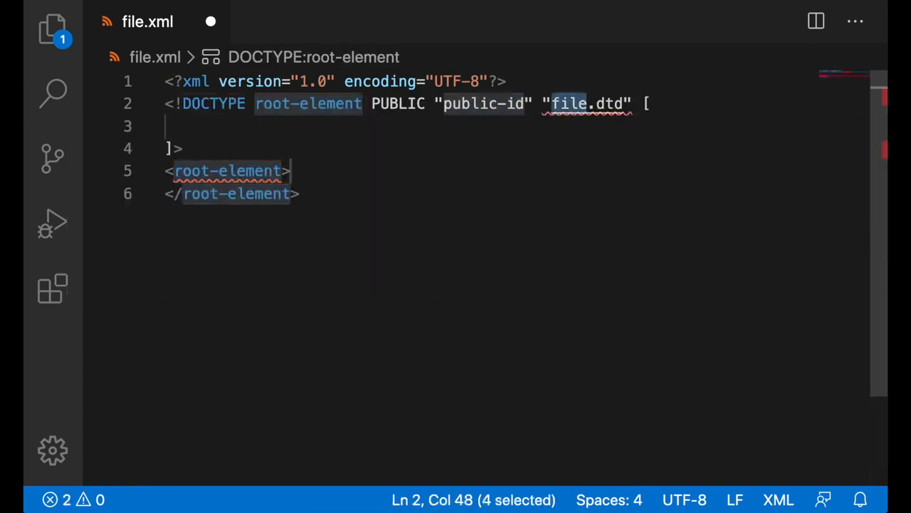
{"action": "type", "text": "demo"}
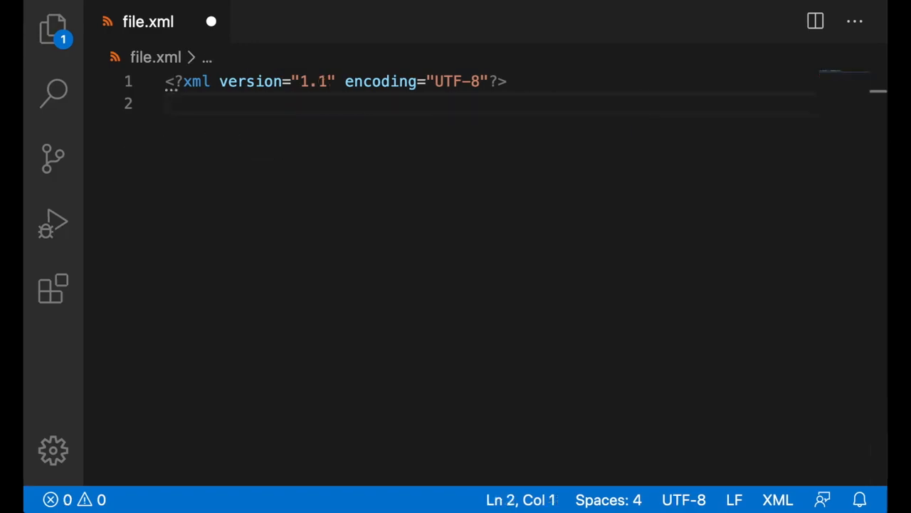
{"action": "type", "text": "schemal"}
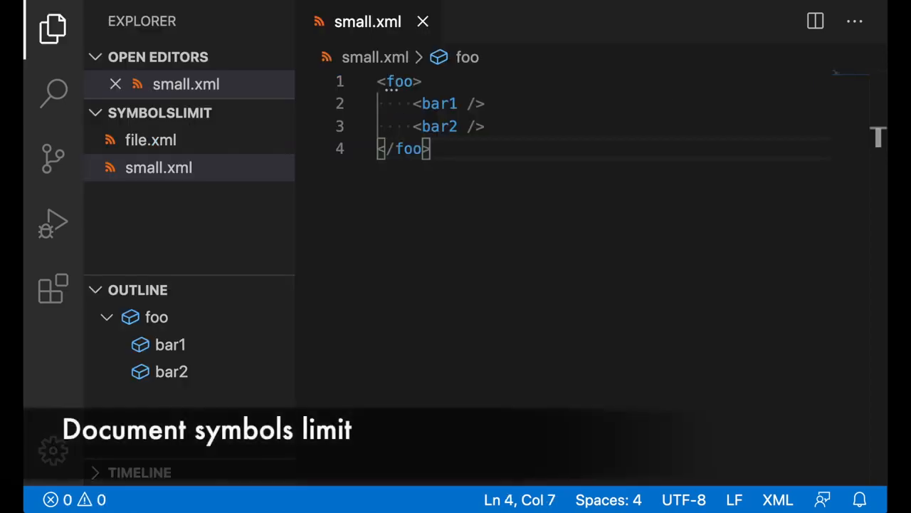
{"action": "mouse_move", "coordinate": [207, 347]}
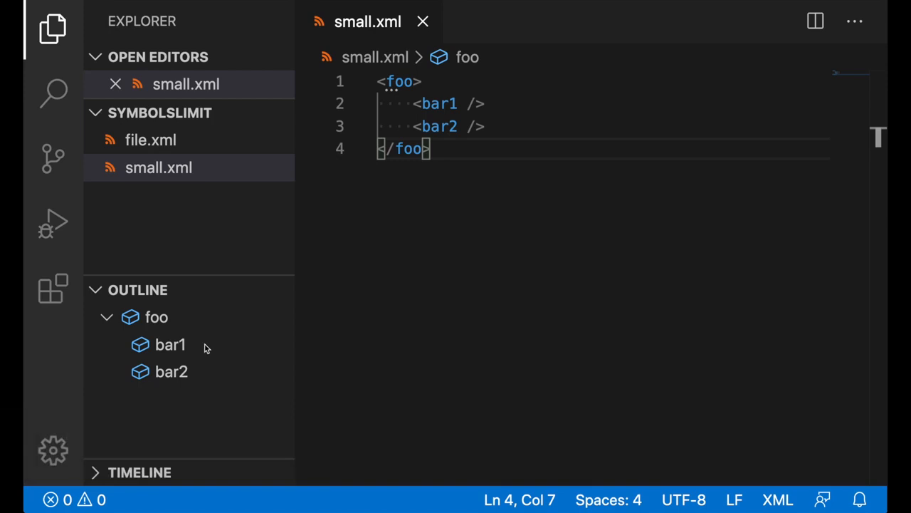
{"action": "mouse_move", "coordinate": [319, 191]}
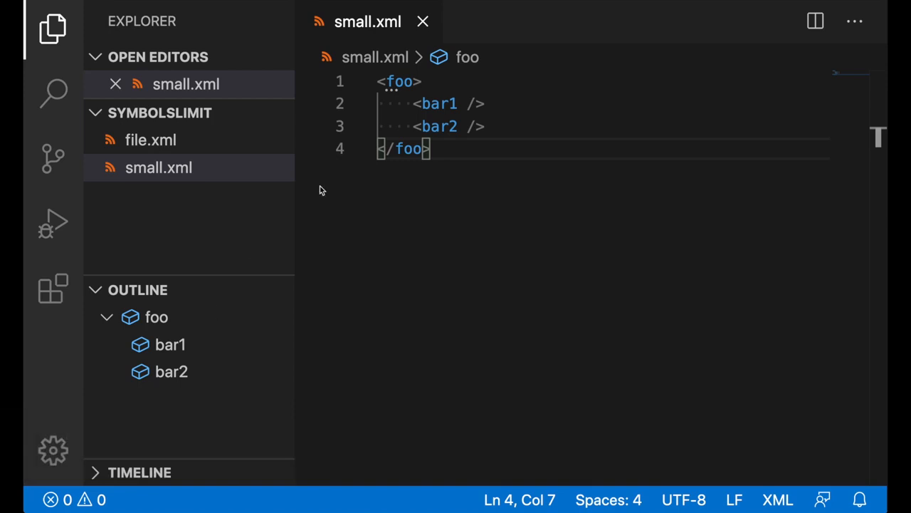
{"action": "mouse_move", "coordinate": [402, 138]}
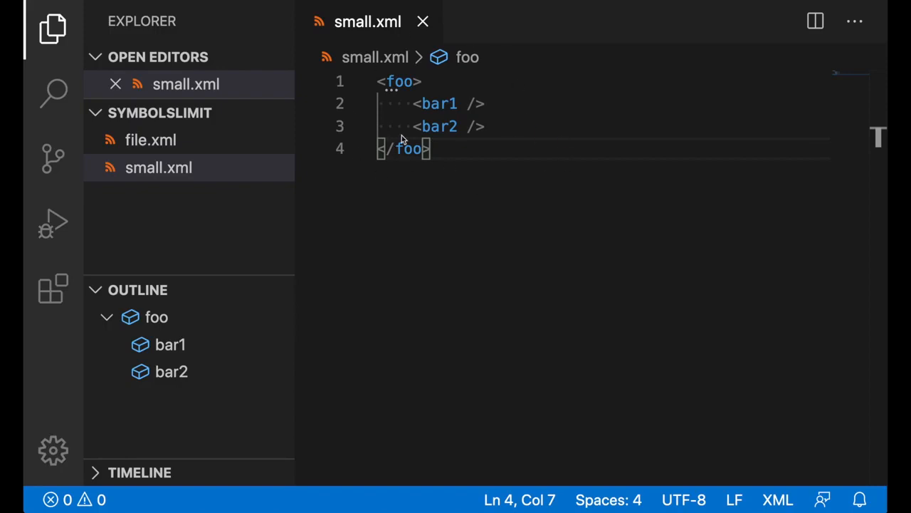
{"action": "mouse_move", "coordinate": [208, 145]}
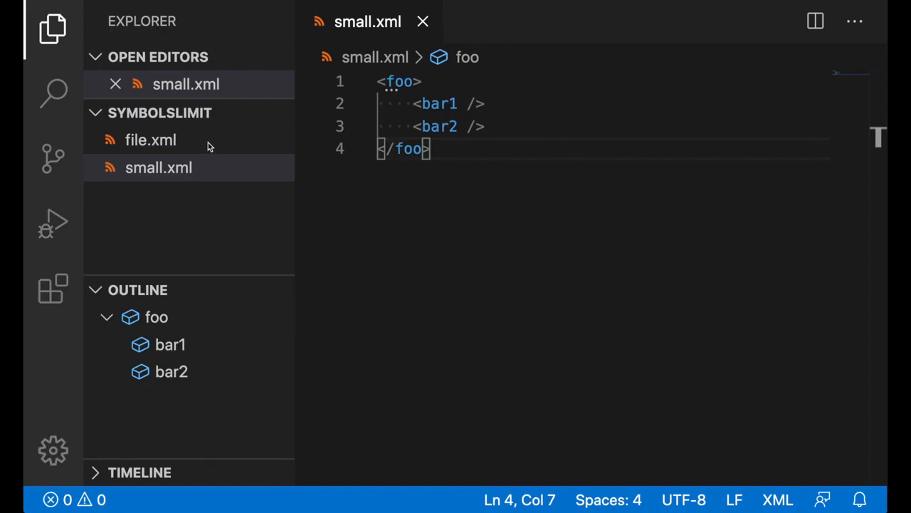
Open the large file.xml and scroll its Outline to the bar4999 cutoff with the 5000-symbol warning
{"action": "left_click", "coordinate": [151, 139]}
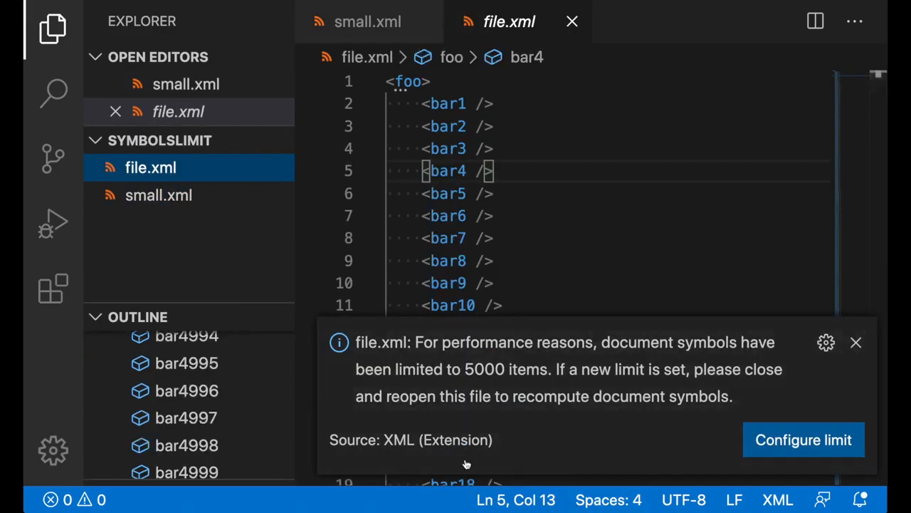
{"action": "mouse_move", "coordinate": [520, 396]}
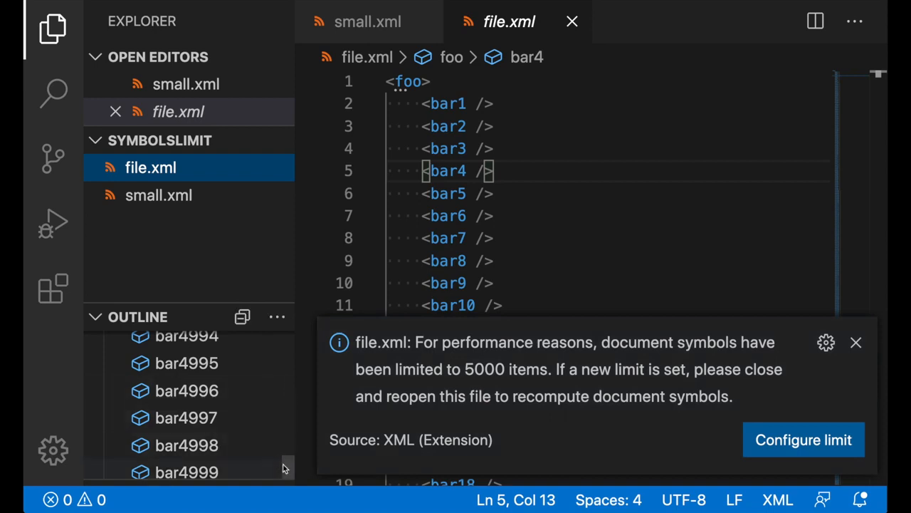
{"action": "scroll", "scroll_direction": "down", "scroll_amount": 3}
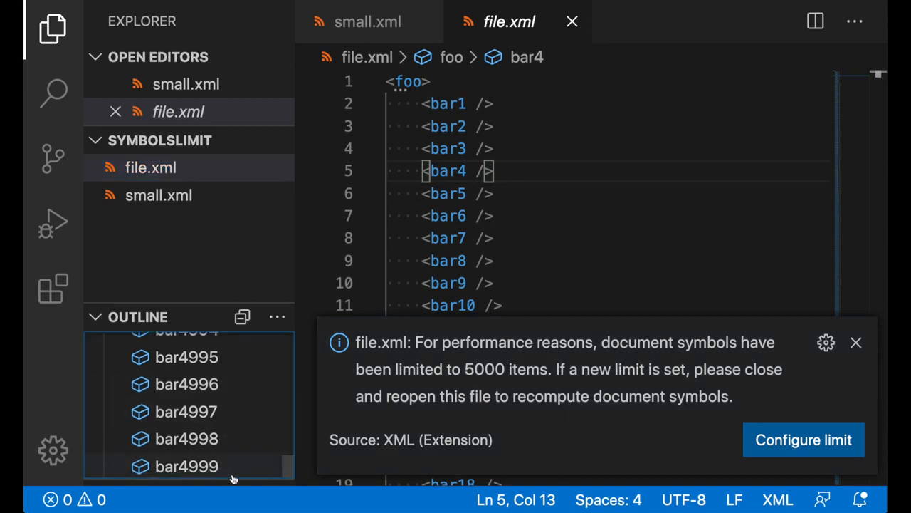
{"action": "mouse_move", "coordinate": [459, 413]}
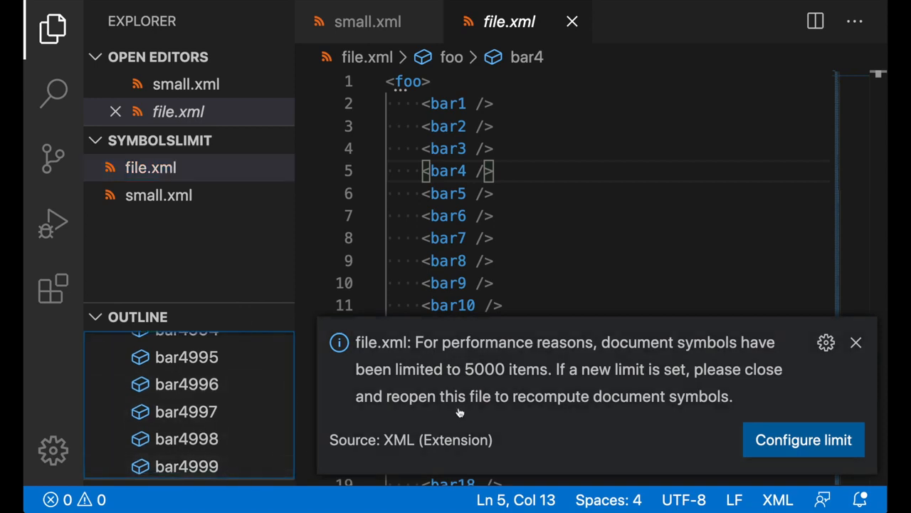
From Configure limit, set xml.symbols.maxItemsComputed to 6000 in Settings
{"action": "left_click", "coordinate": [804, 438]}
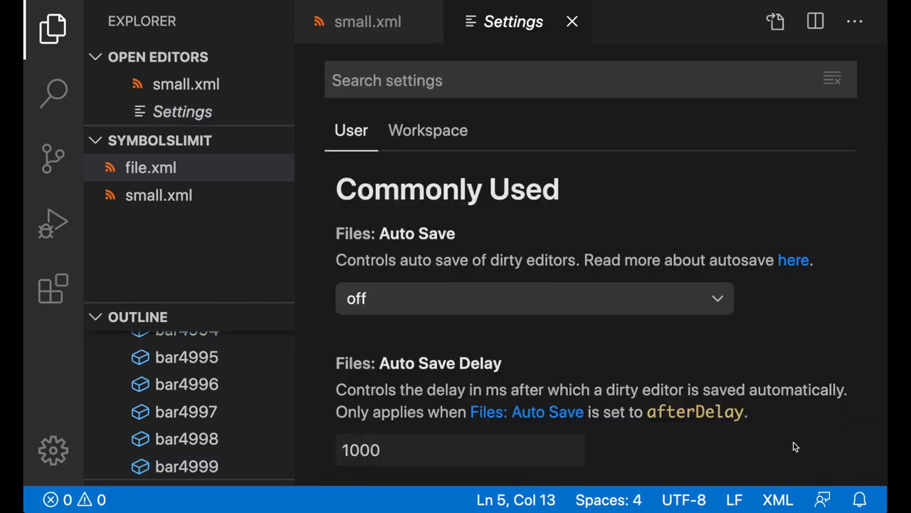
{"action": "type", "text": "xml.symbols.maxItemsComputed"}
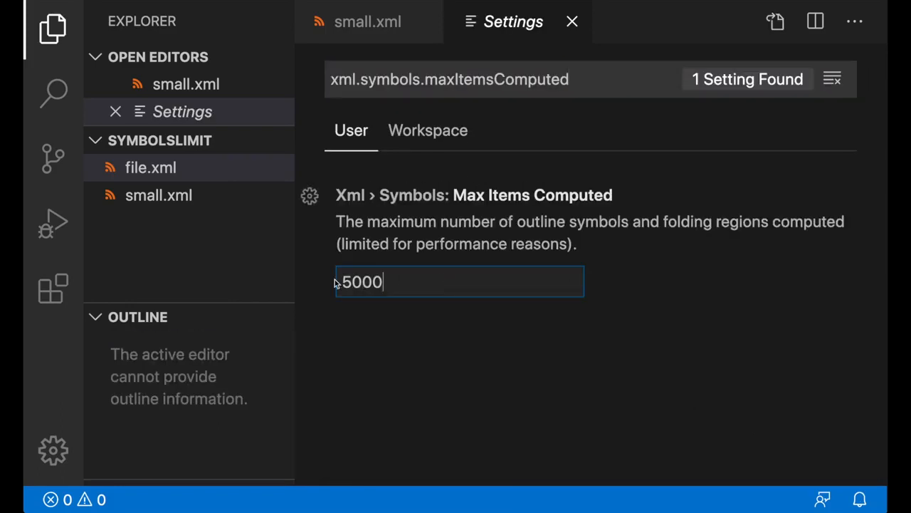
{"action": "type", "text": "6000"}
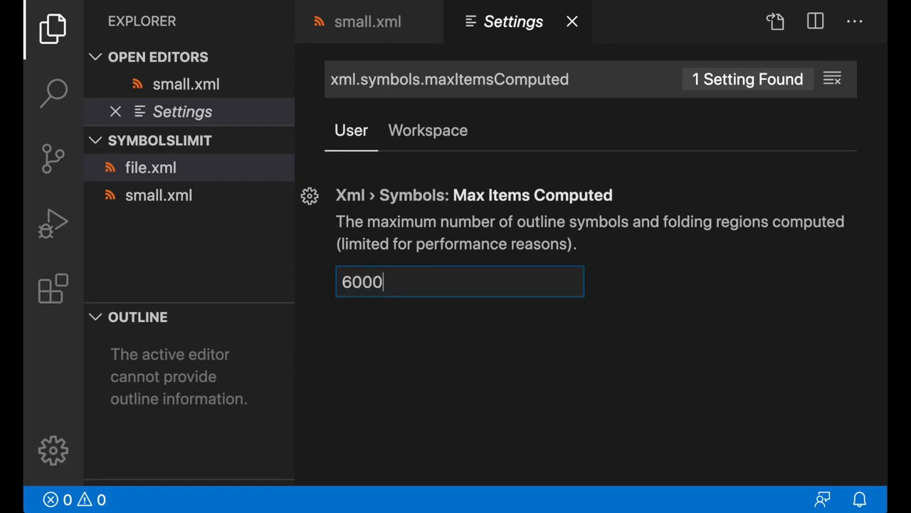